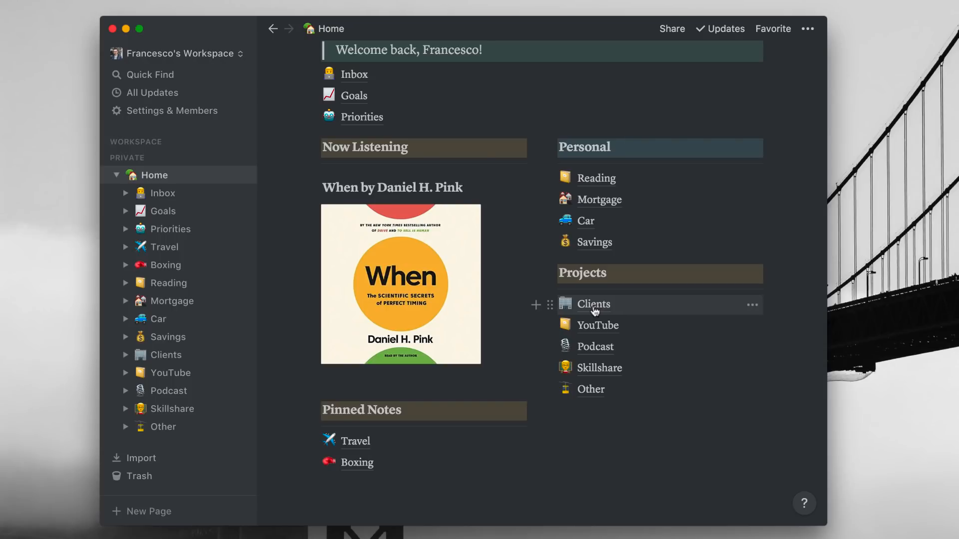
mouse_move(591, 390)
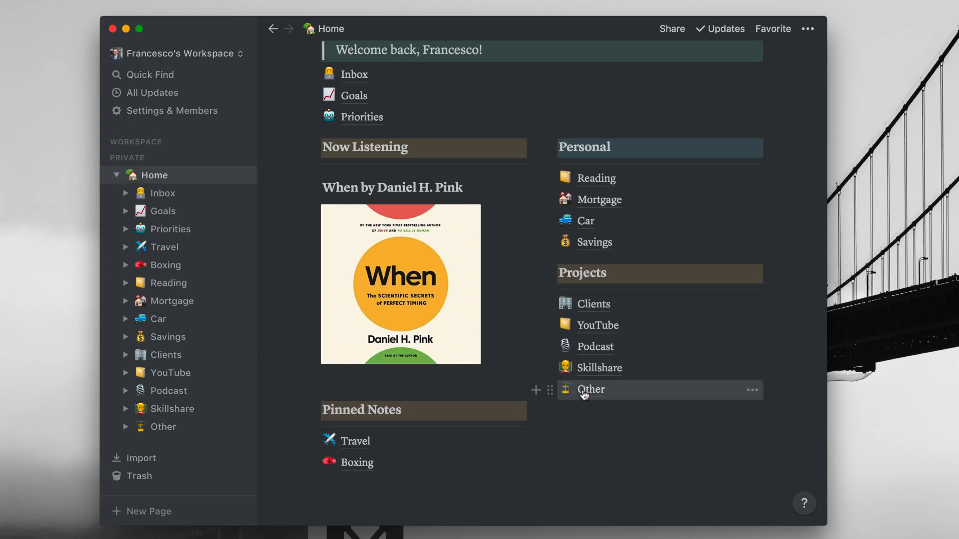
Step: Navigate from Home through the Mock-ups page under Other to the Clients mock-up board
left_click(591, 390)
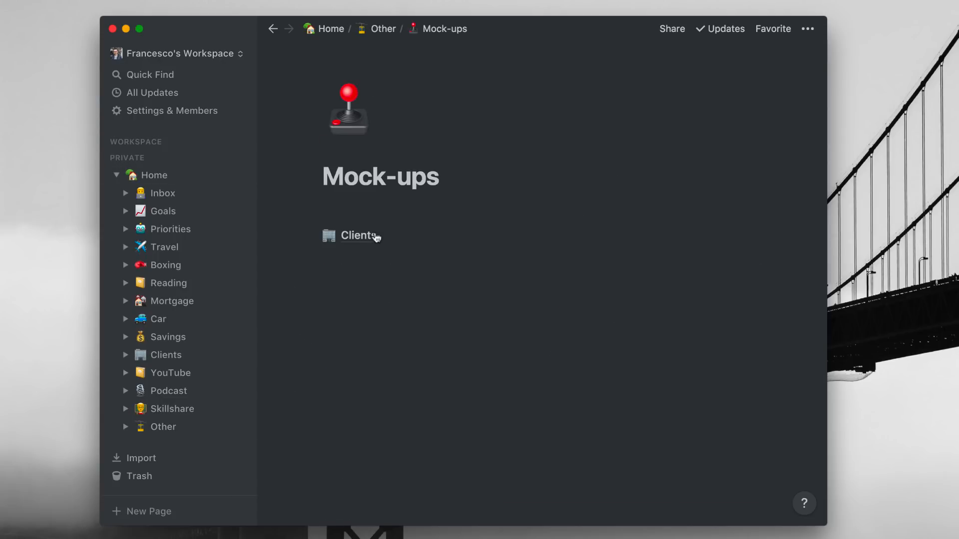
left_click(359, 236)
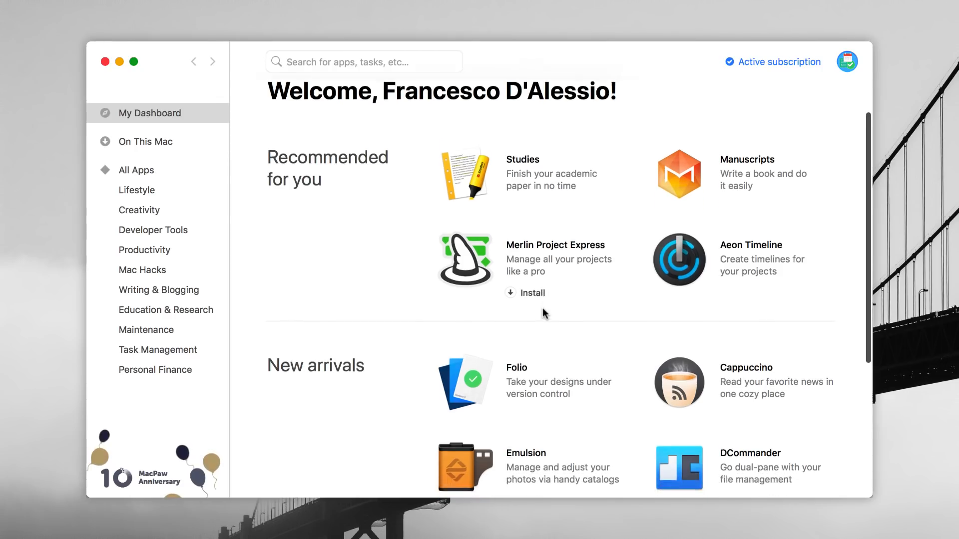
Step: Browse down the full All Apps catalogue in the Setapp dashboard
scroll("down", 3)
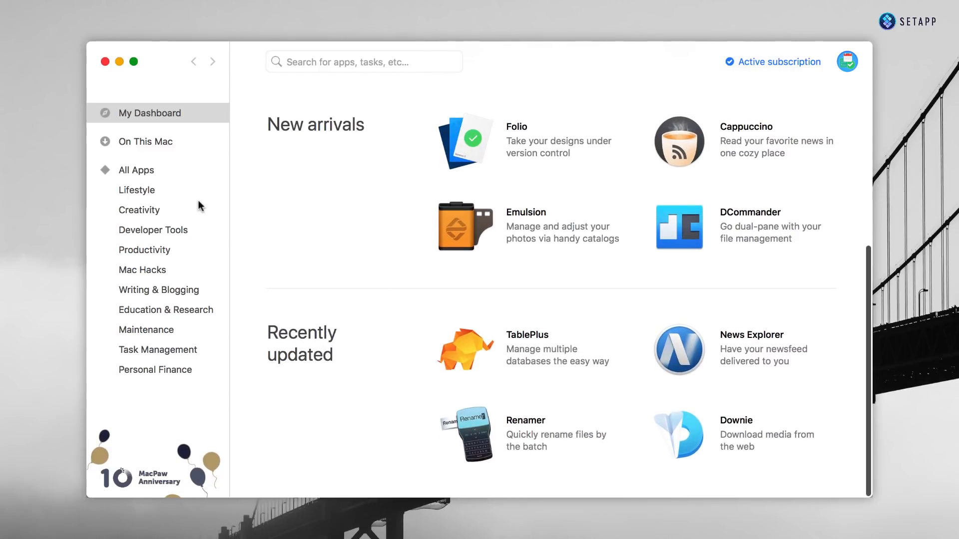
left_click(137, 170)
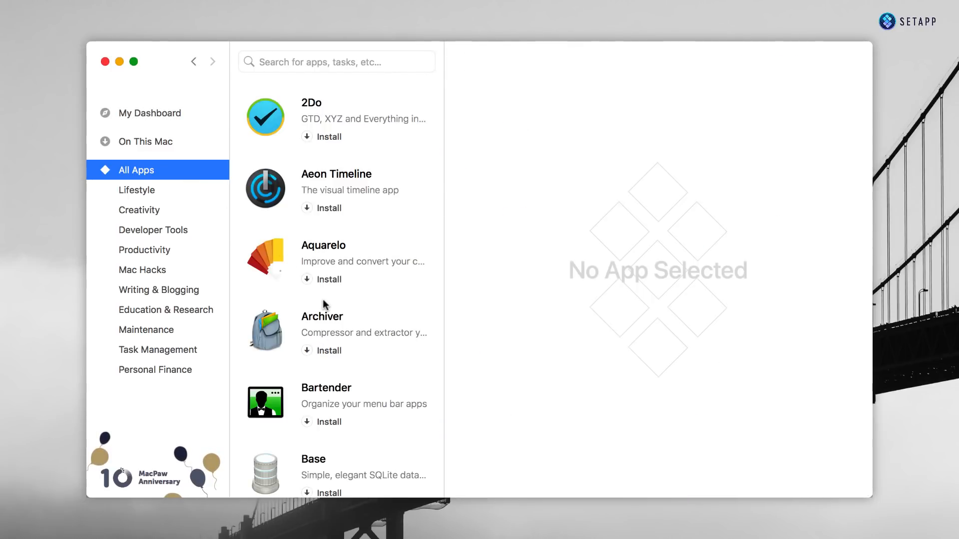
scroll("down", 3)
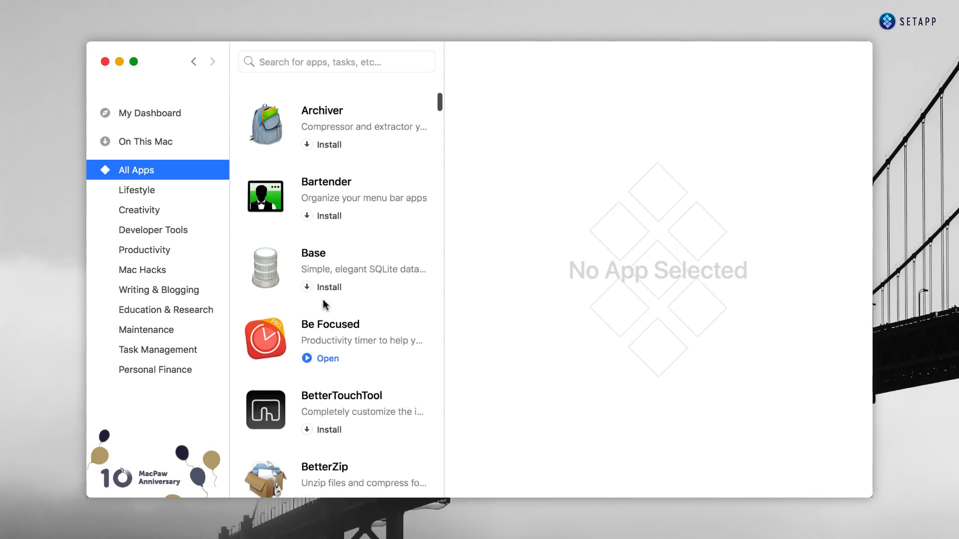
scroll("down", 3)
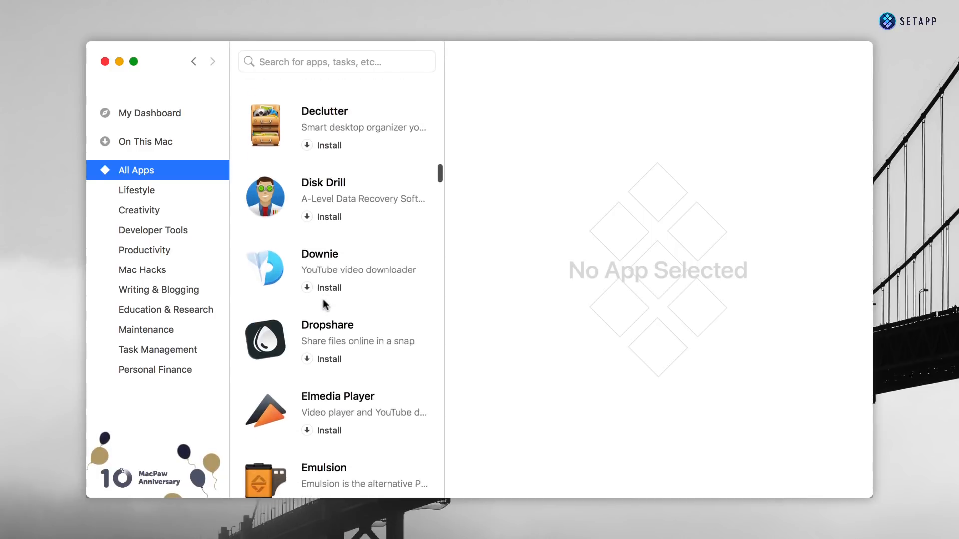
scroll("down", 3)
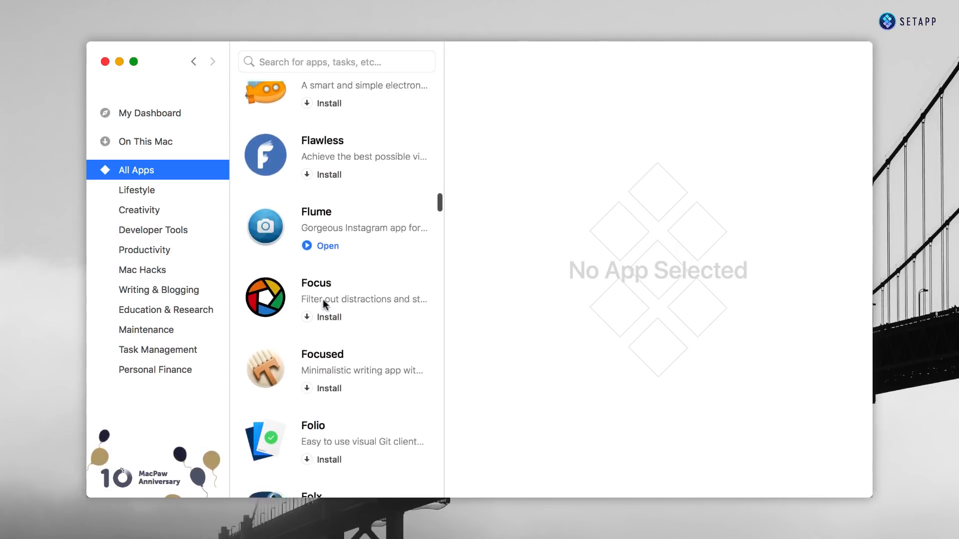
scroll("down", 3)
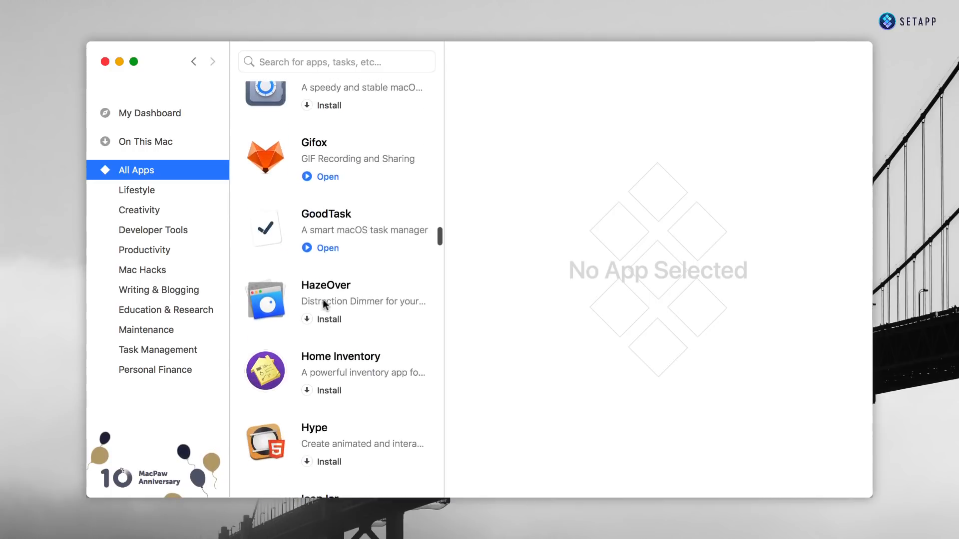
scroll("down", 3)
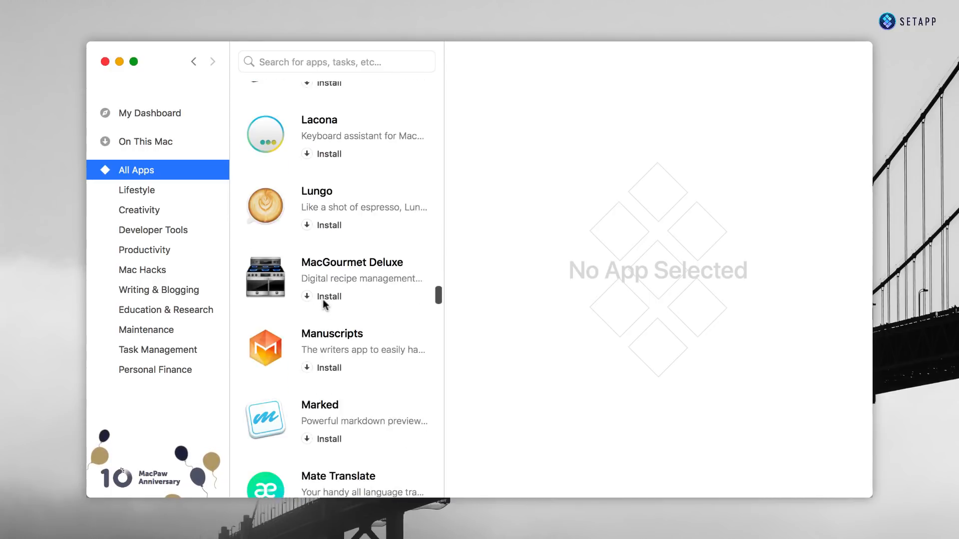
scroll("down", 3)
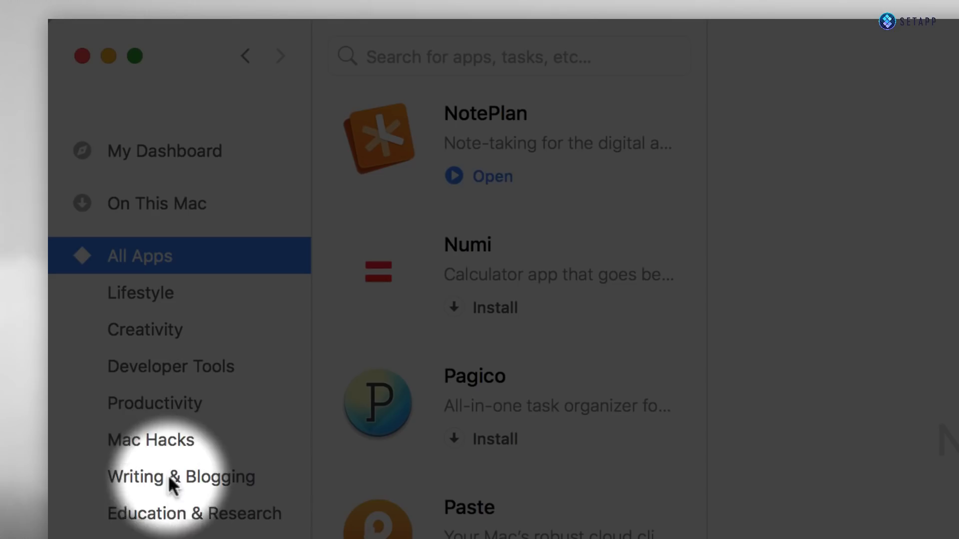
Step: Filter to the Productivity category and browse its apps down to 2Do
left_click(155, 403)
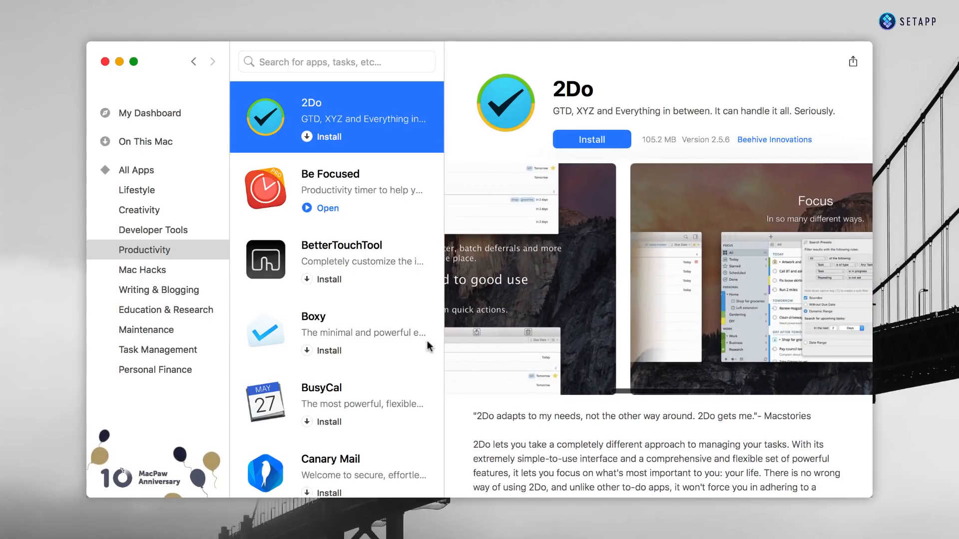
scroll("down", 3)
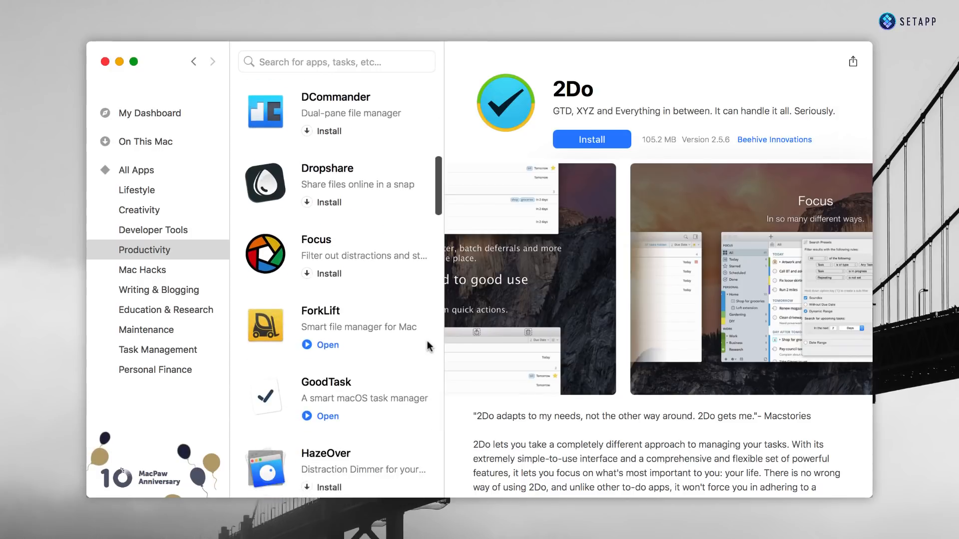
scroll("down", 3)
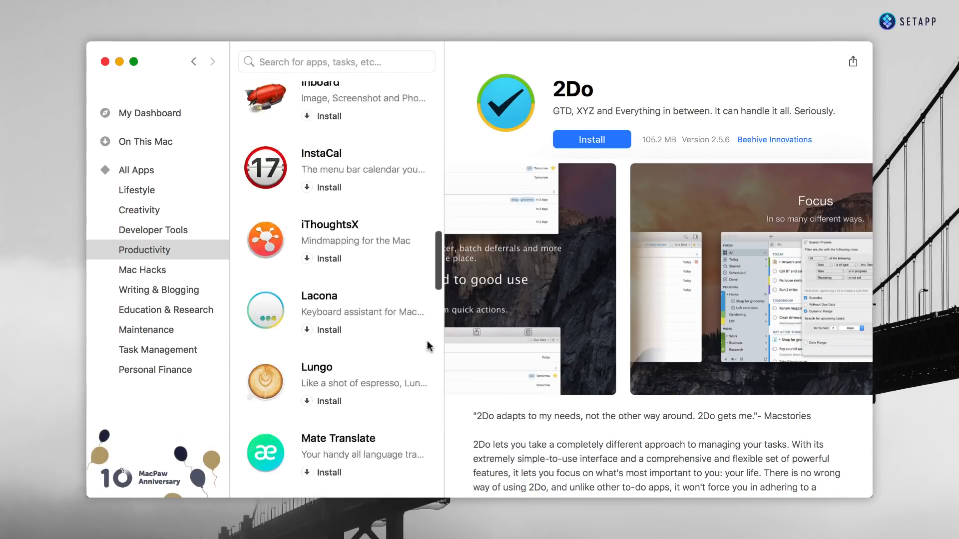
scroll("down", 3)
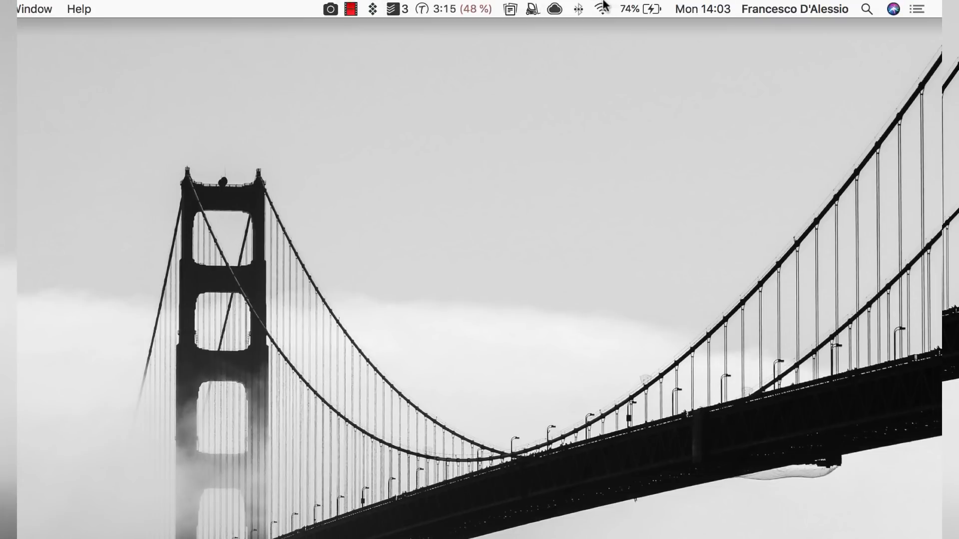
mouse_move(372, 13)
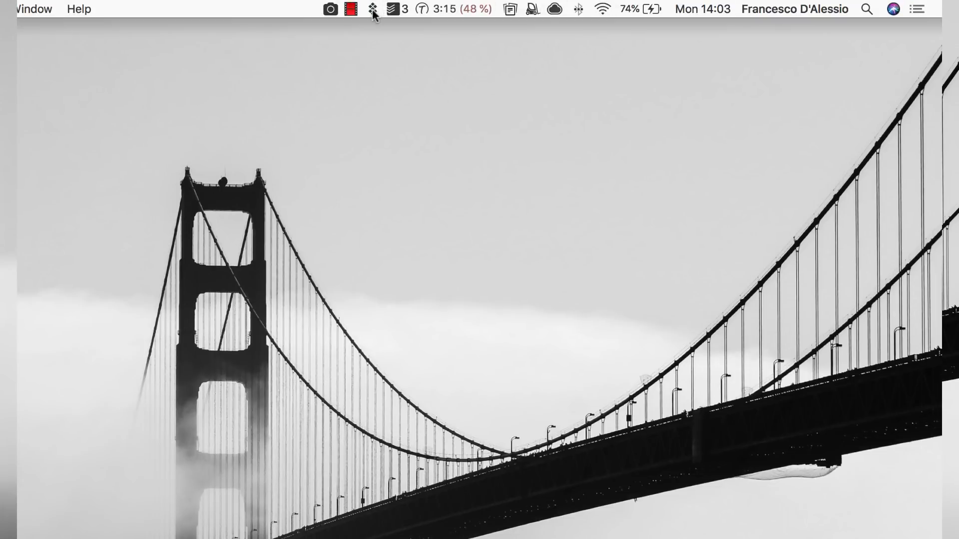
Step: Search the Setapp menu-bar quick launcher for 'noi' to find Noizio
left_click(372, 9)
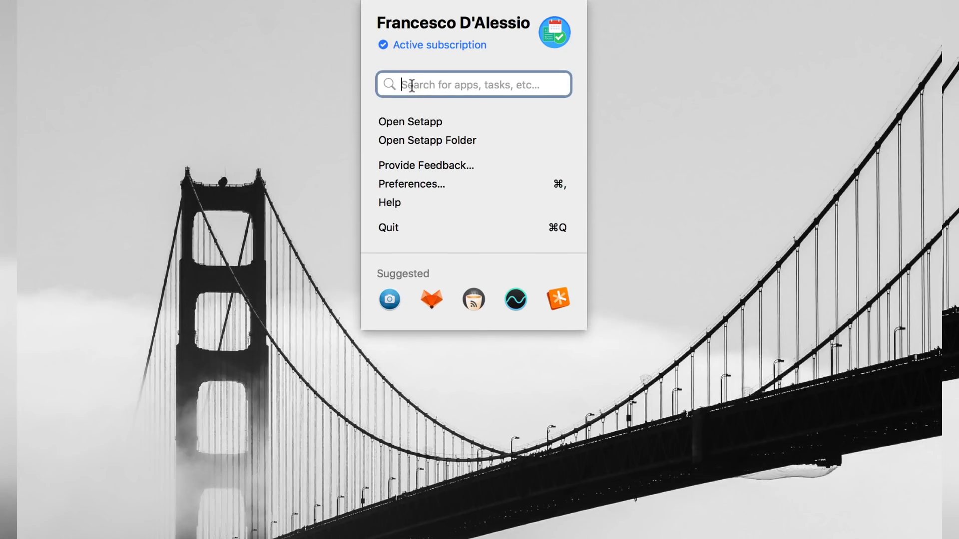
type("n")
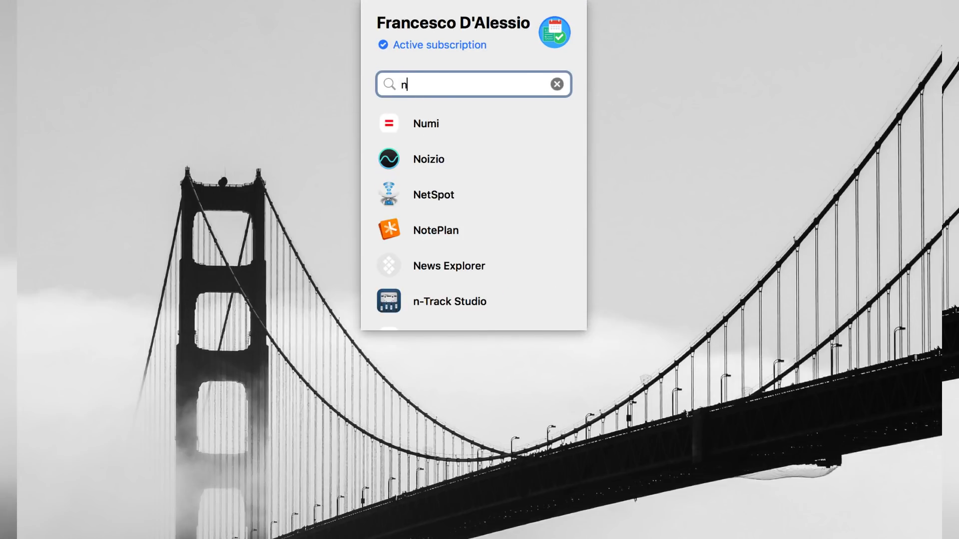
type("oi")
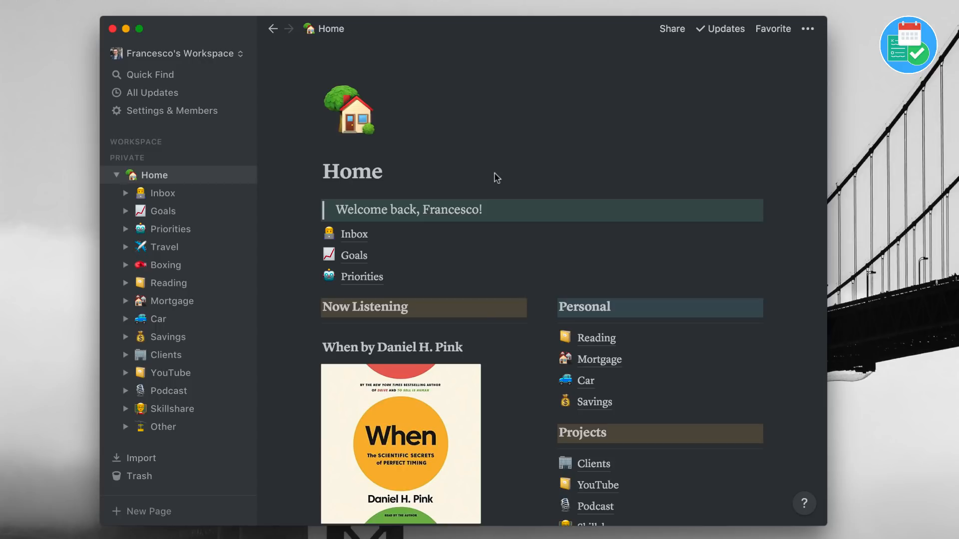
mouse_move(494, 174)
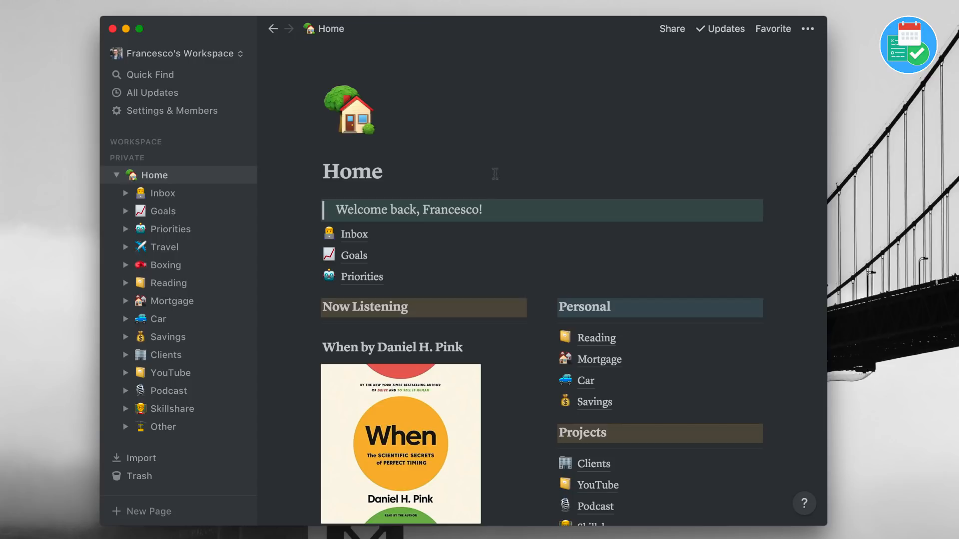
left_click(178, 53)
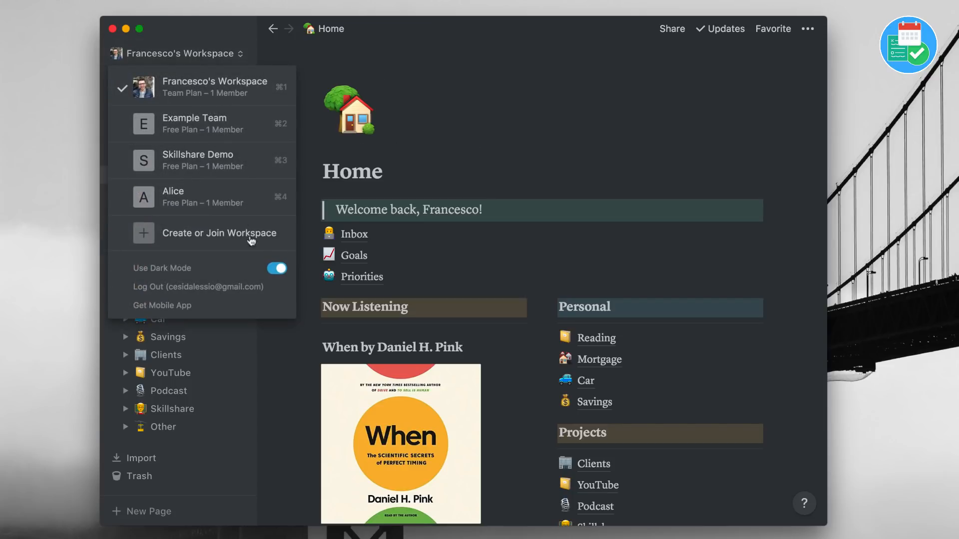
mouse_move(284, 274)
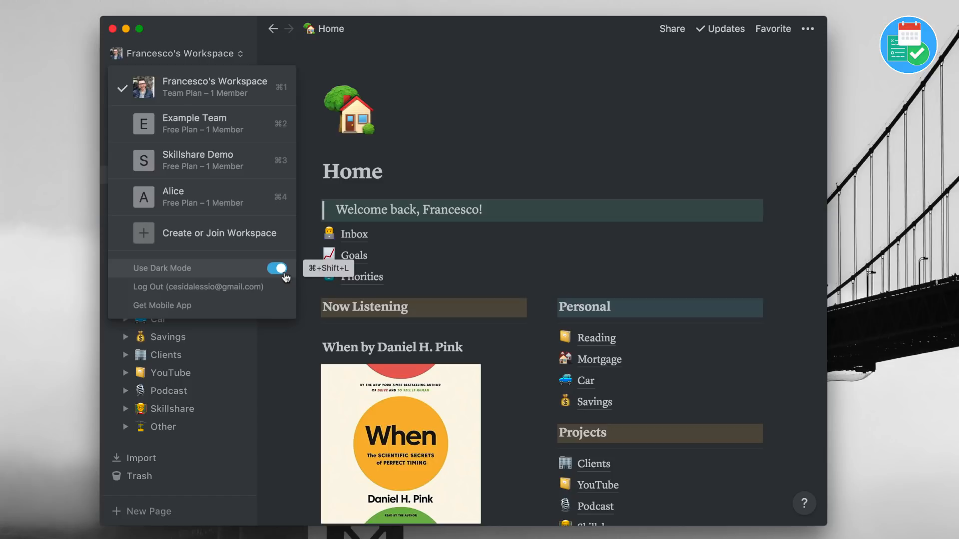
left_click(276, 267)
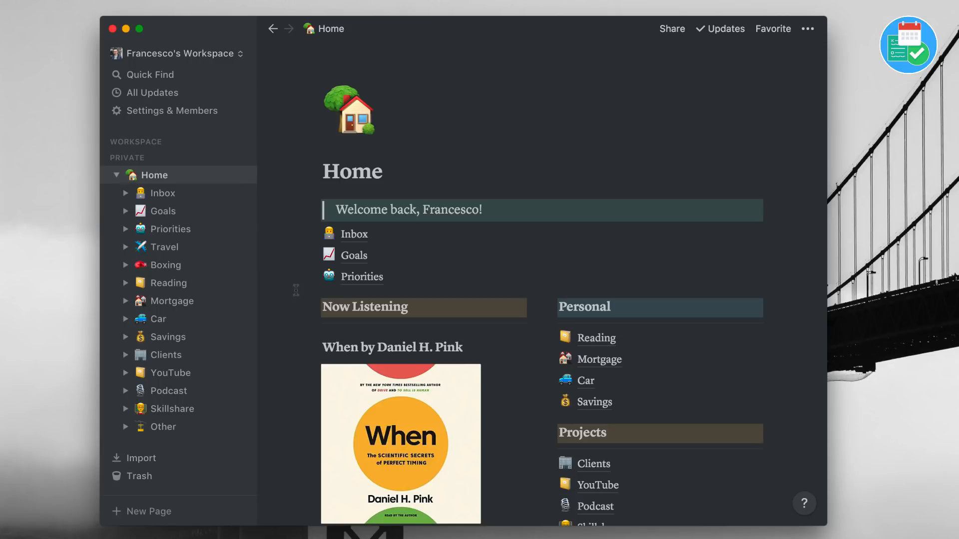
mouse_move(168, 383)
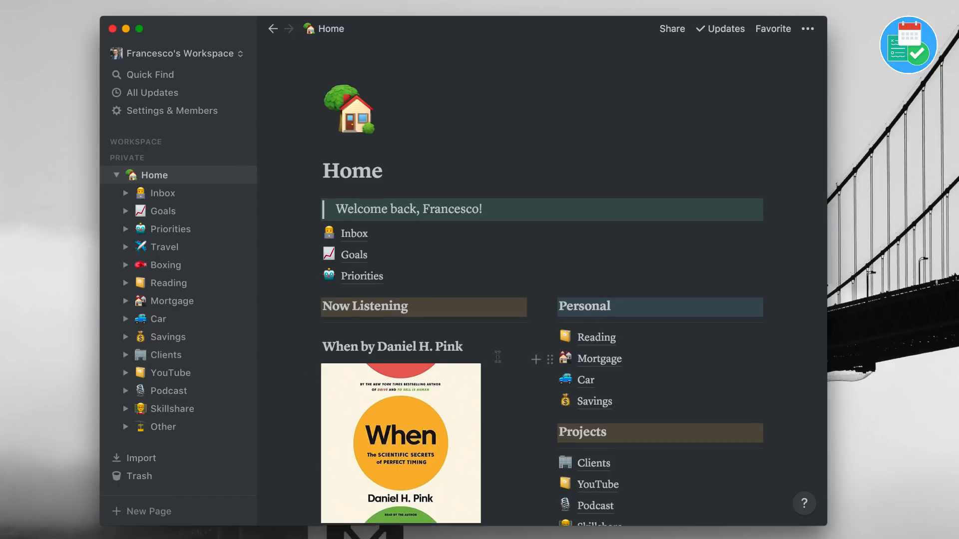
Step: Reach the Clients mock-up page from the Mock-ups page under Other
scroll("down", 3)
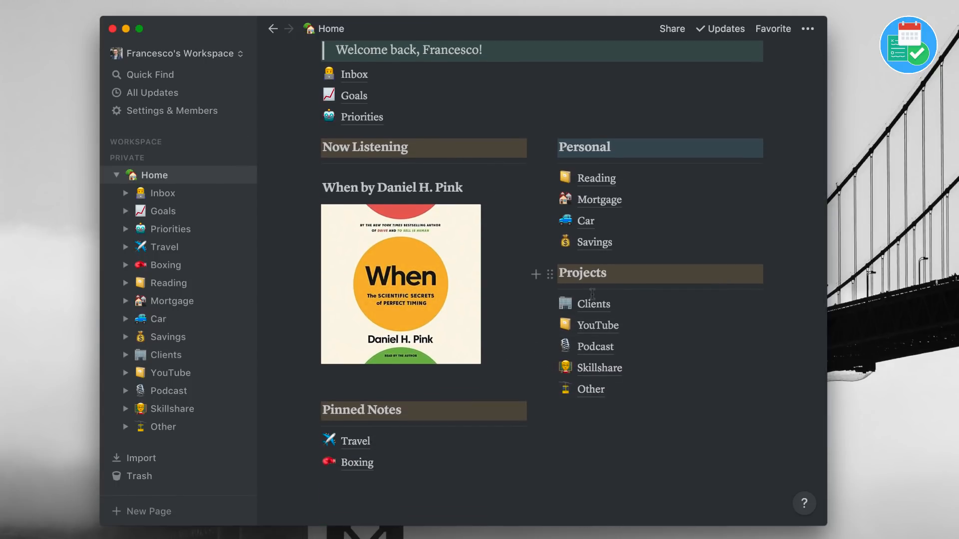
mouse_move(593, 303)
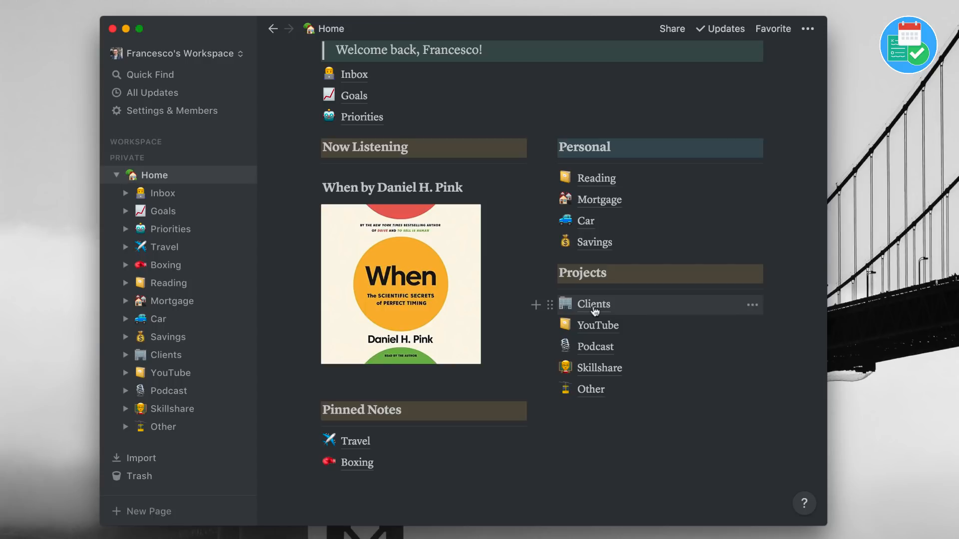
mouse_move(590, 390)
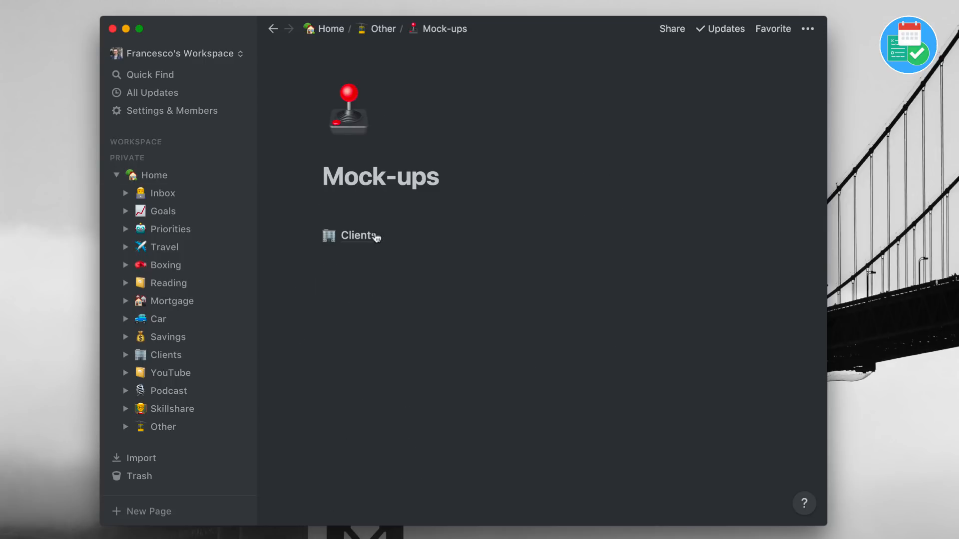
left_click(359, 236)
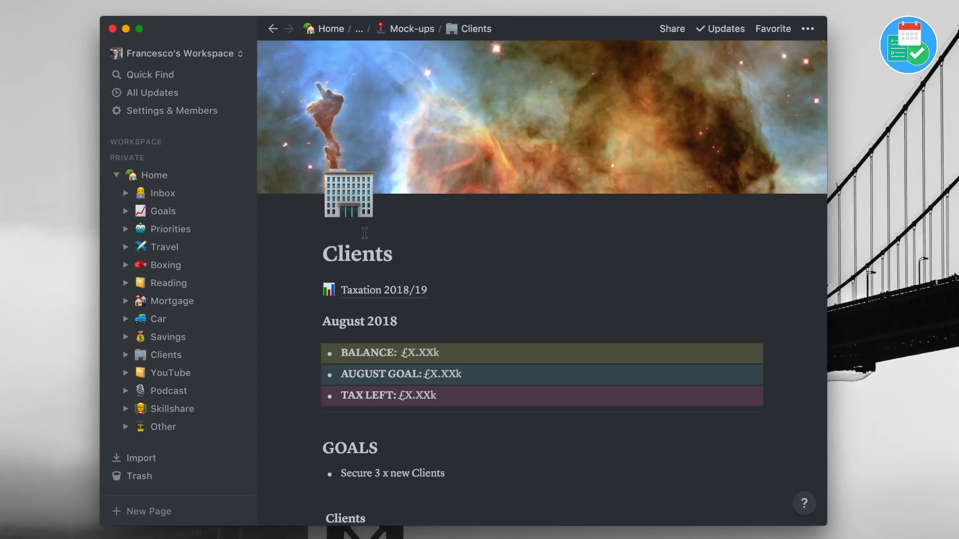
mouse_move(452, 130)
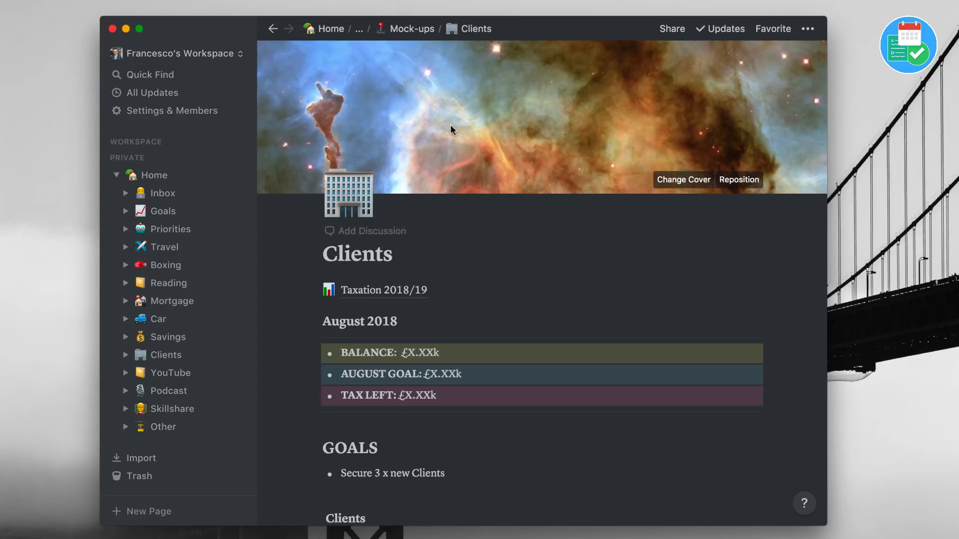
mouse_move(353, 186)
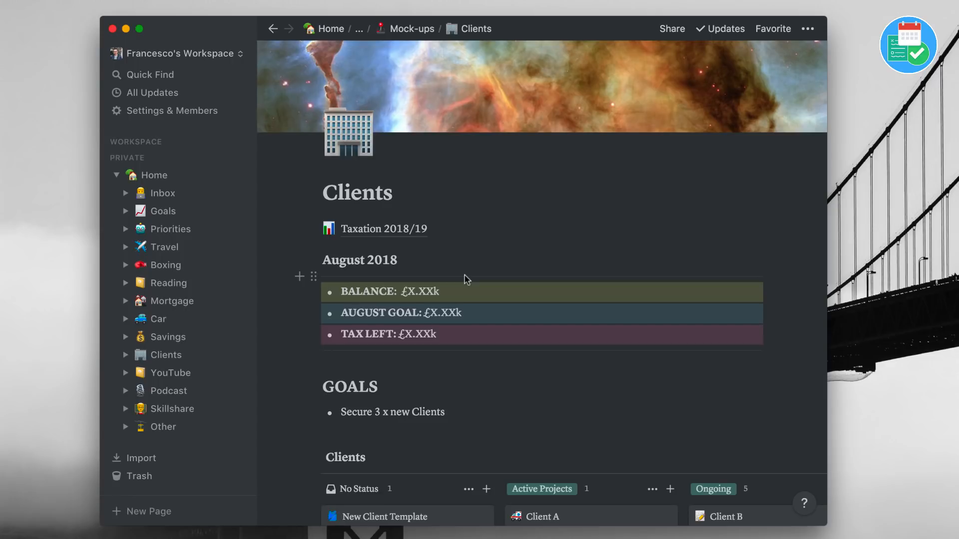
mouse_move(409, 234)
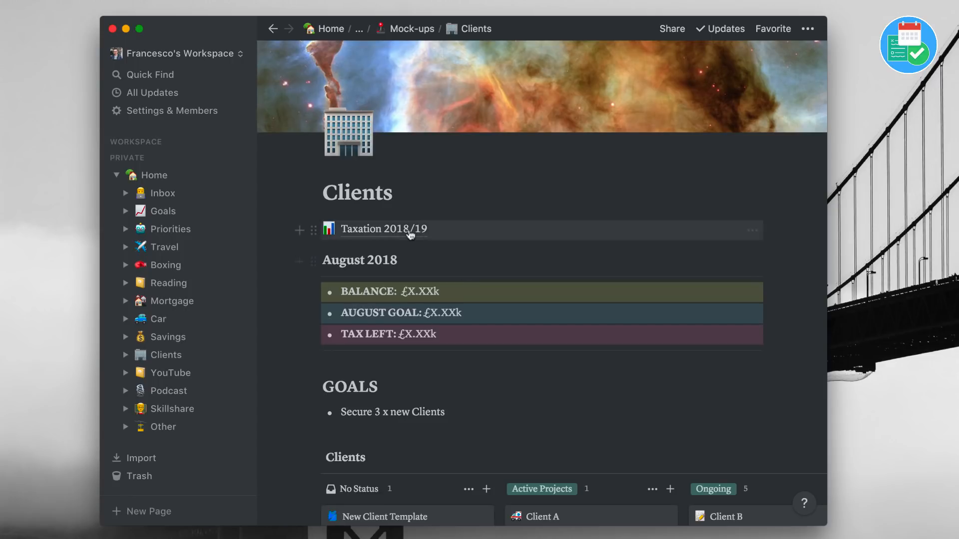
Step: Go into the Taxation 2018/19 sub-page from the Clients page
left_click(384, 229)
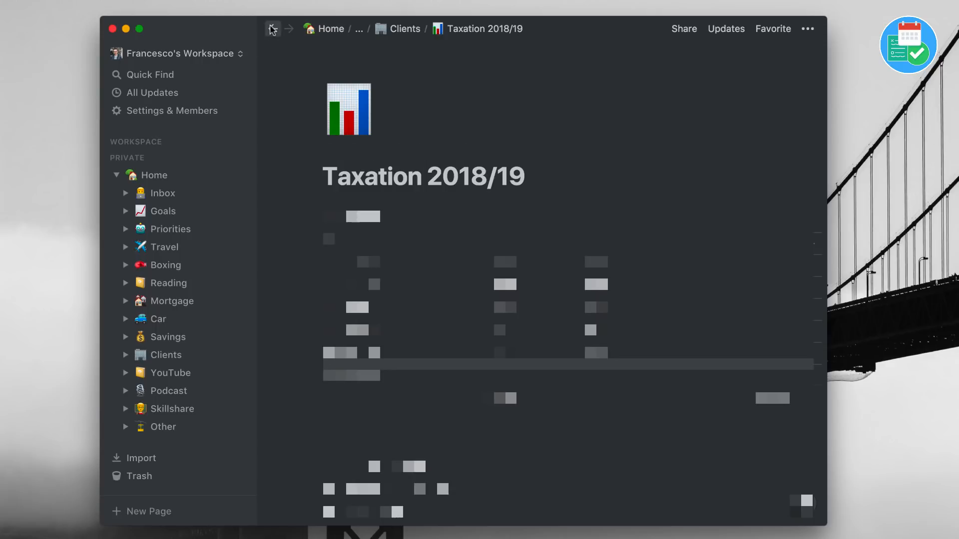
Step: Return from Taxation 2018/19 to the Clients page via the back arrow
left_click(272, 29)
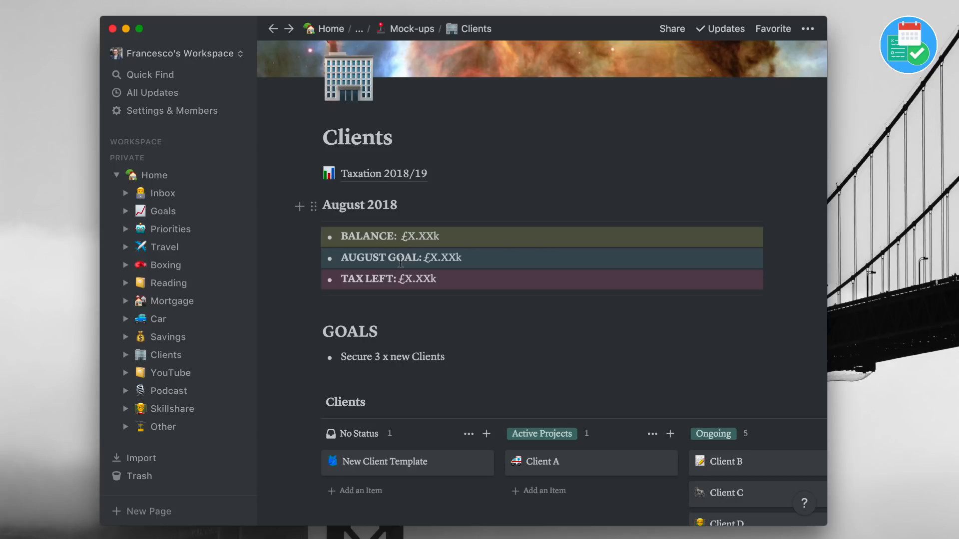
mouse_move(403, 237)
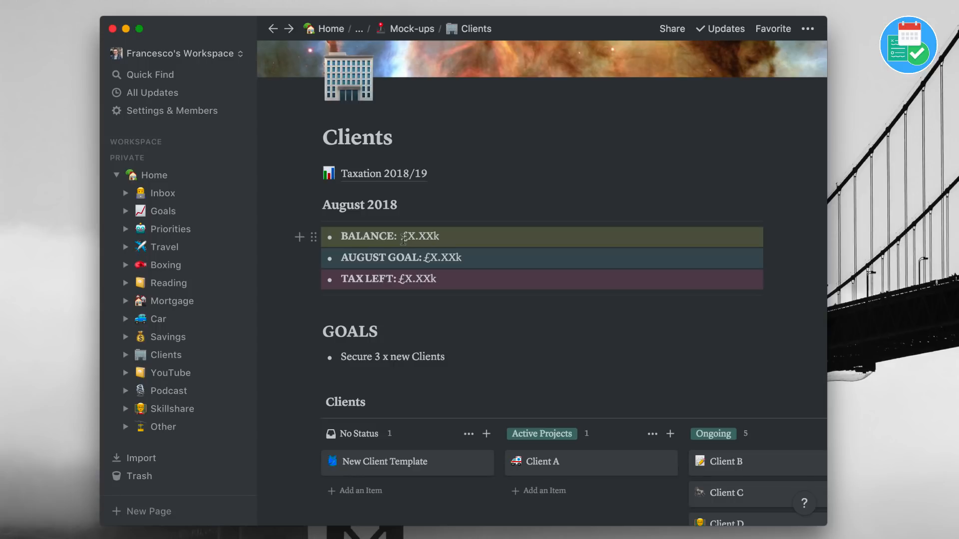
mouse_move(453, 239)
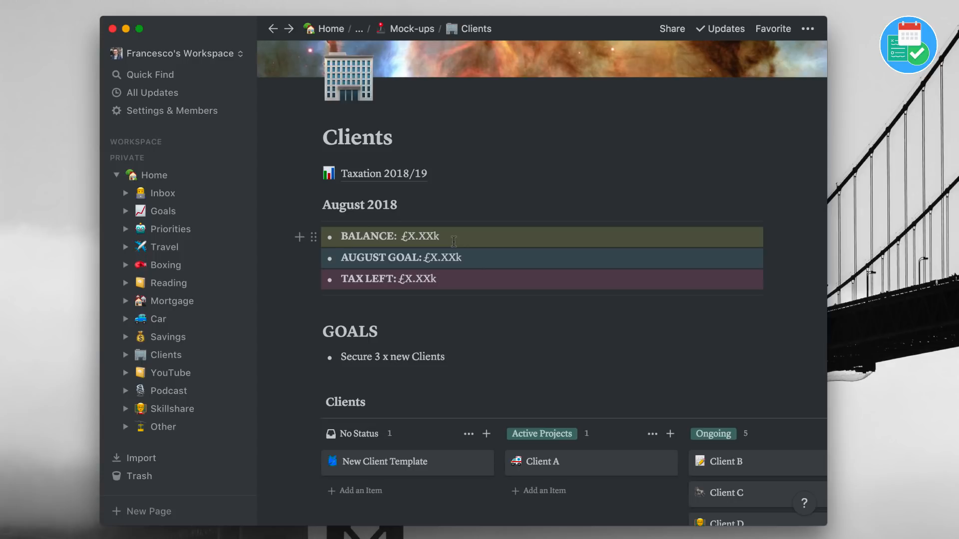
mouse_move(433, 257)
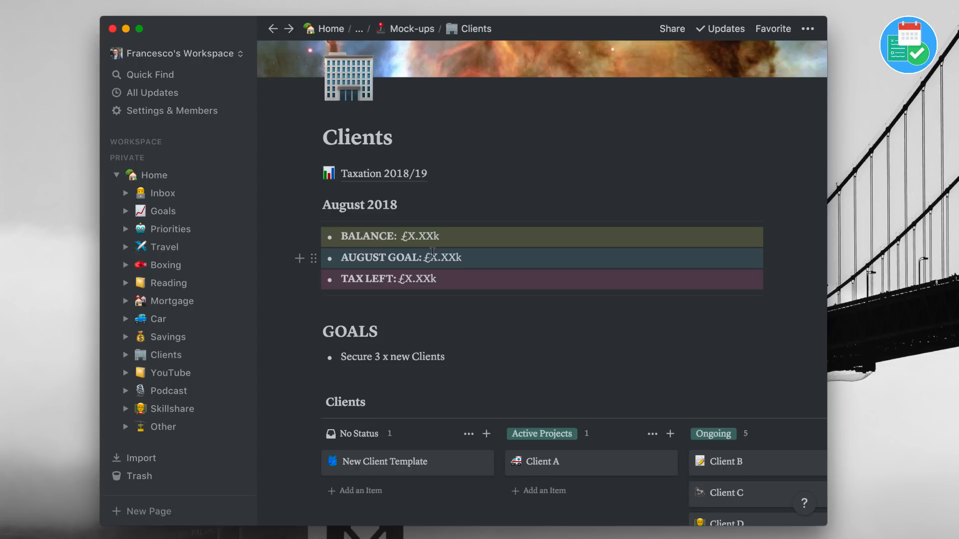
scroll("down", 3)
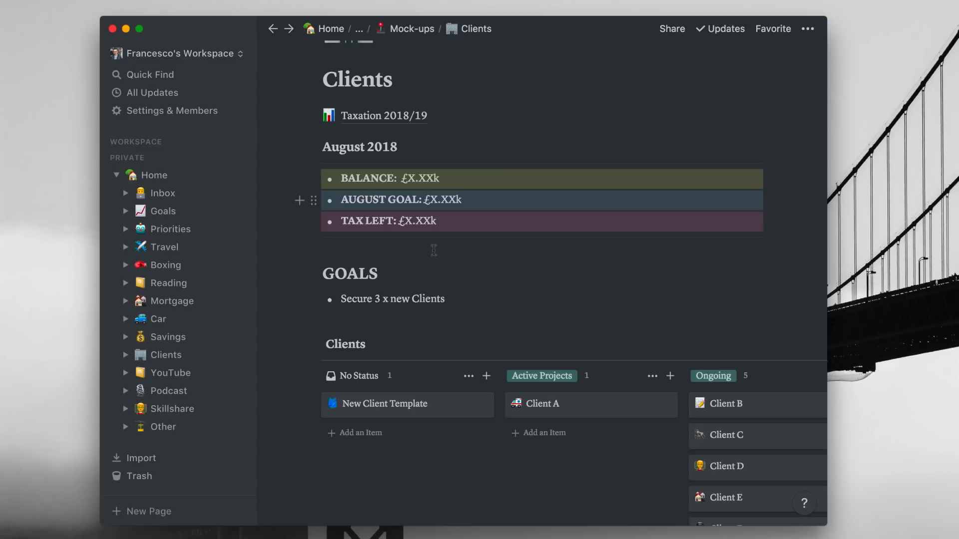
scroll("down", 3)
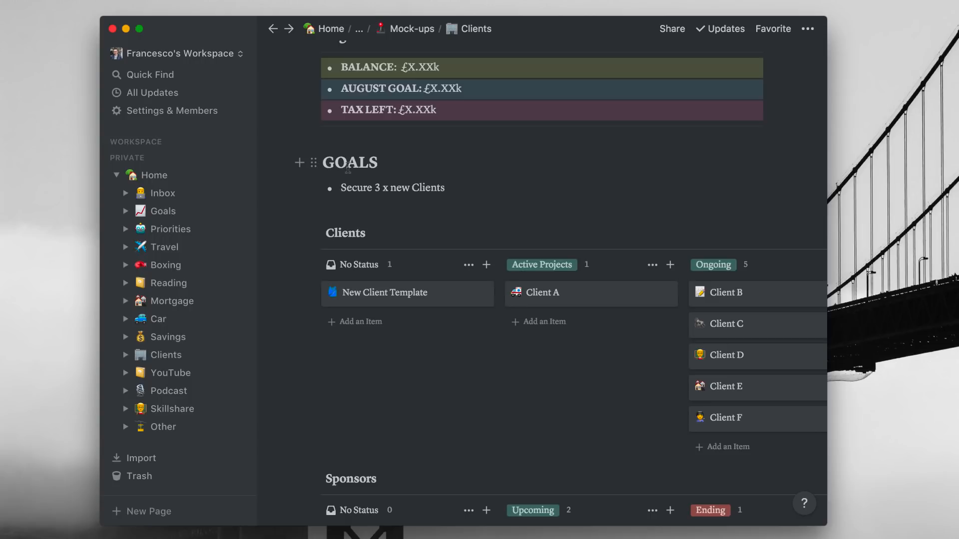
scroll("down", 3)
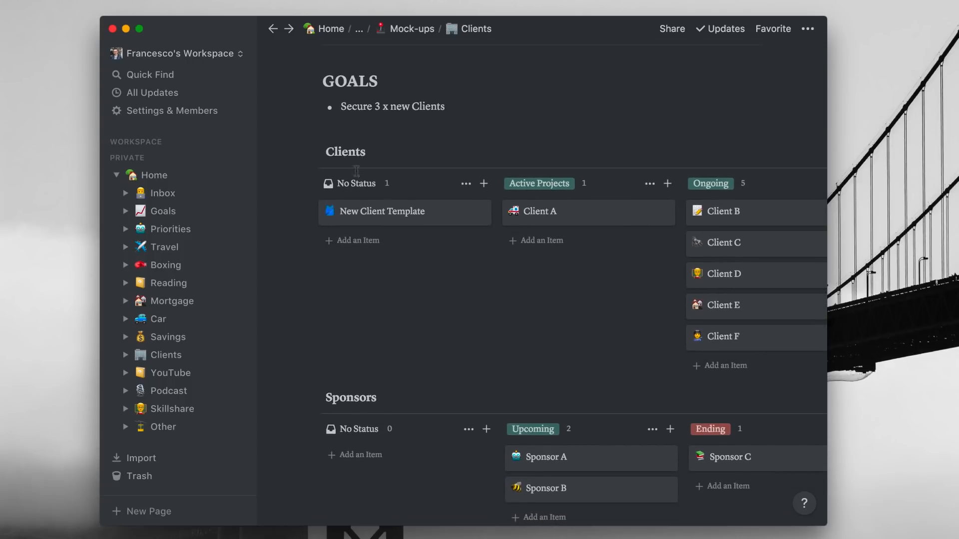
mouse_move(345, 151)
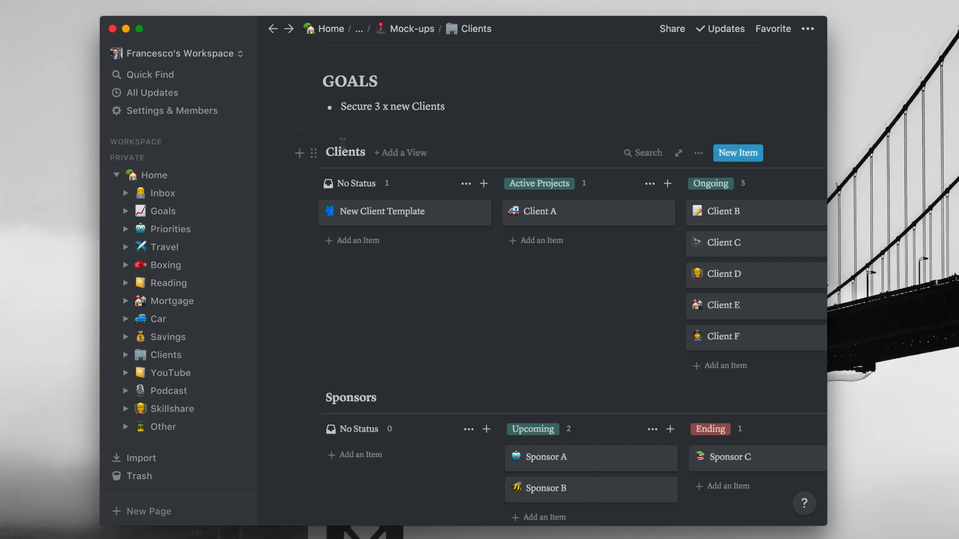
scroll("down", 3)
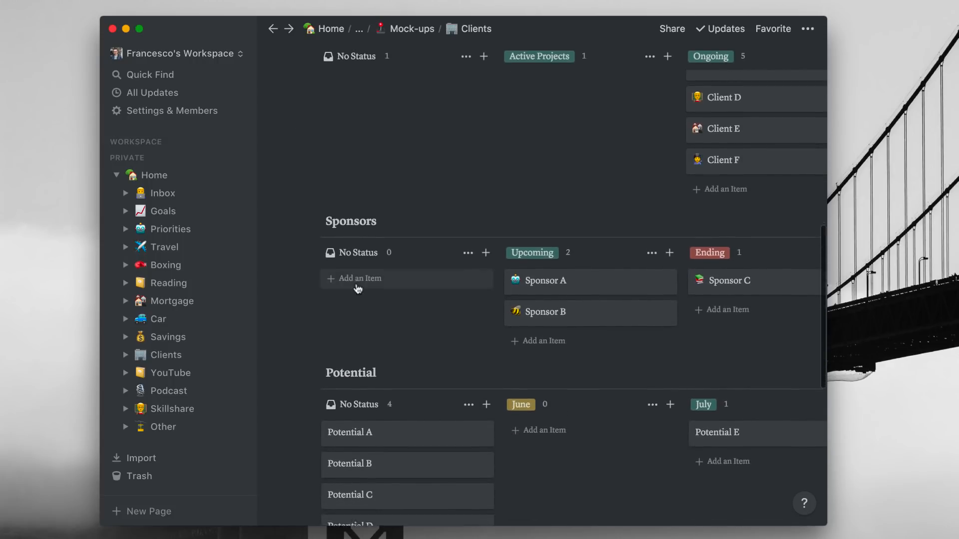
scroll("down", 3)
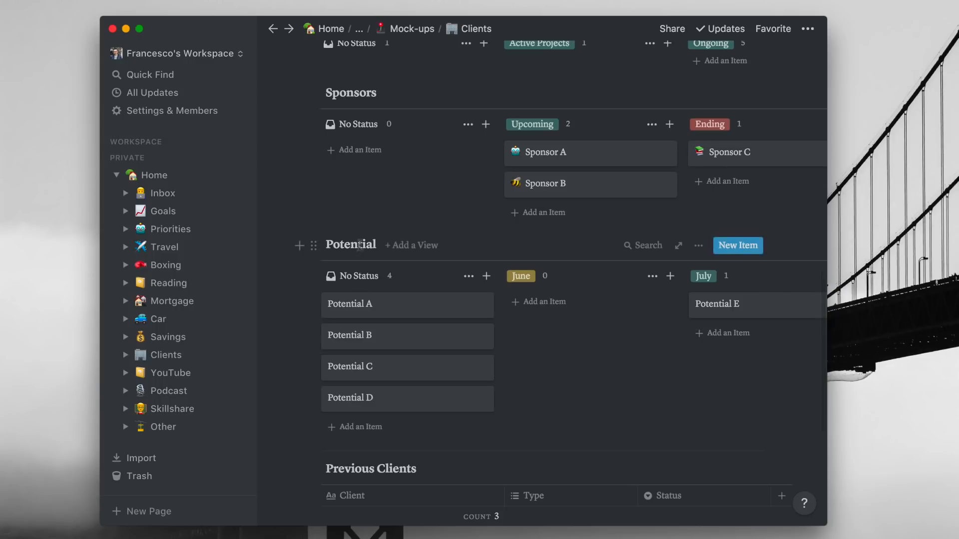
scroll("up", 3)
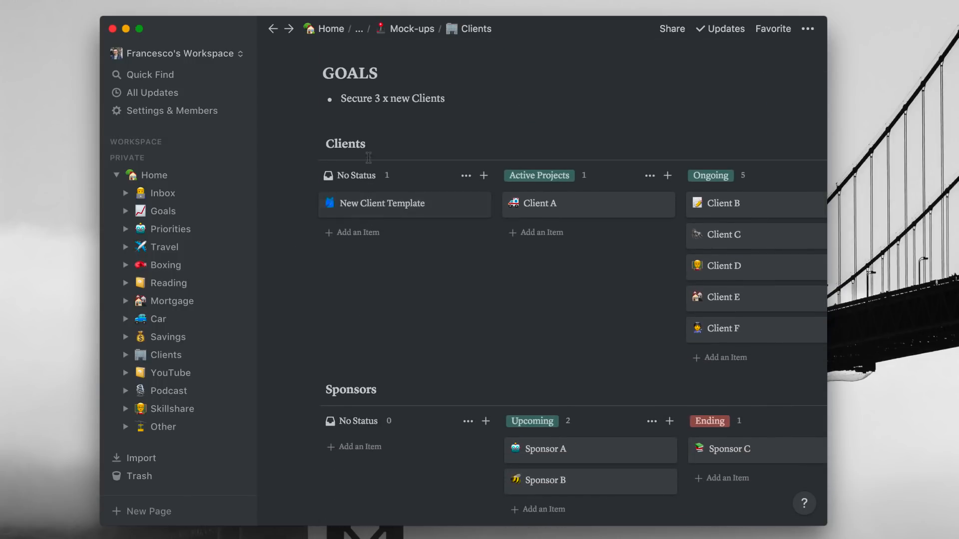
mouse_move(401, 145)
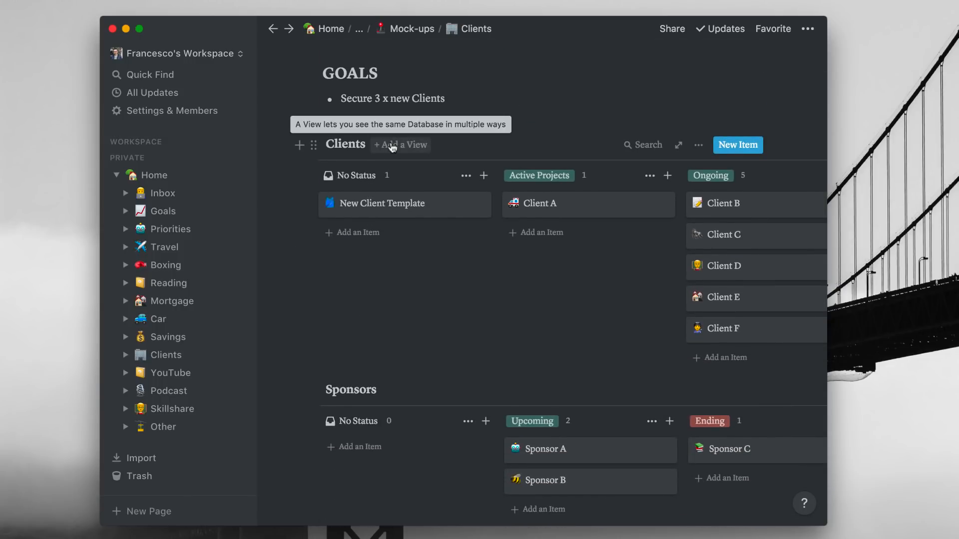
mouse_move(419, 238)
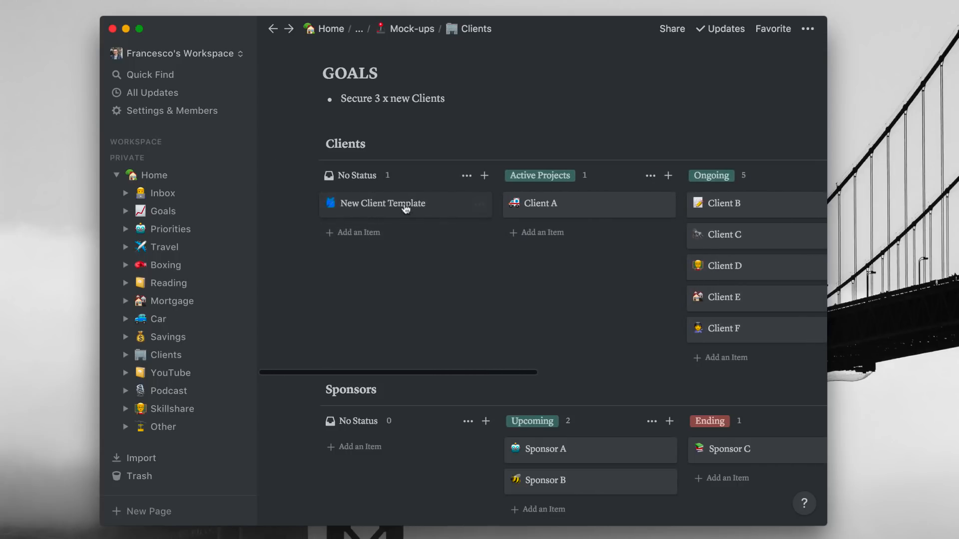
mouse_move(479, 203)
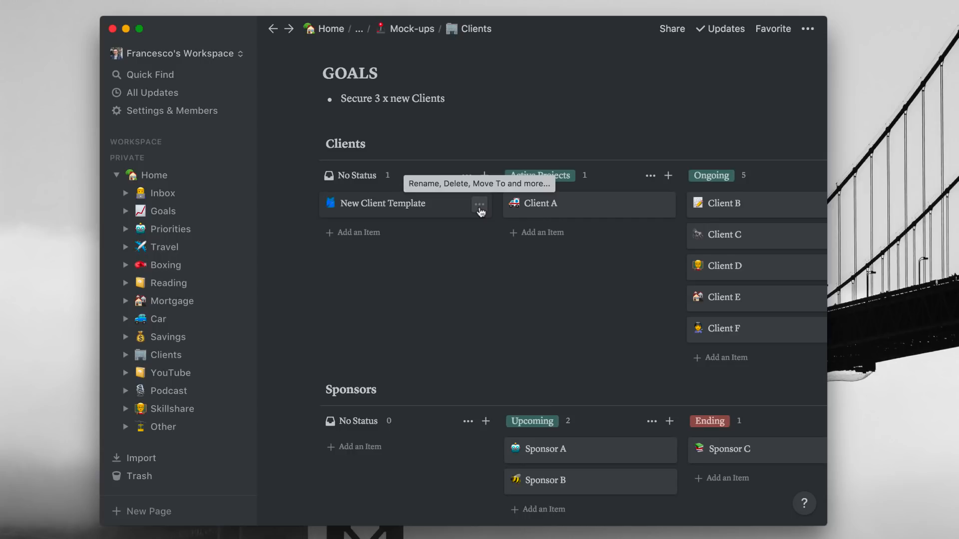
left_click(480, 206)
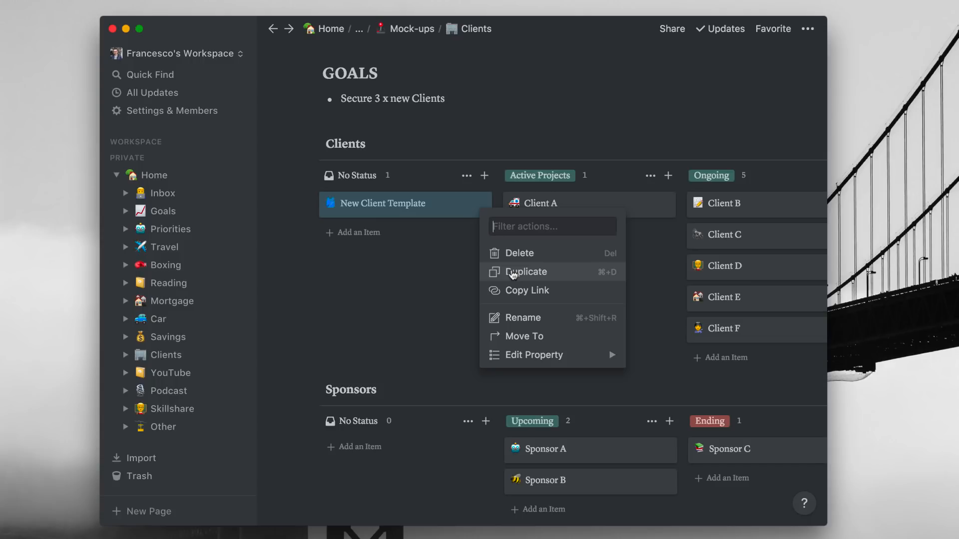
left_click(526, 272)
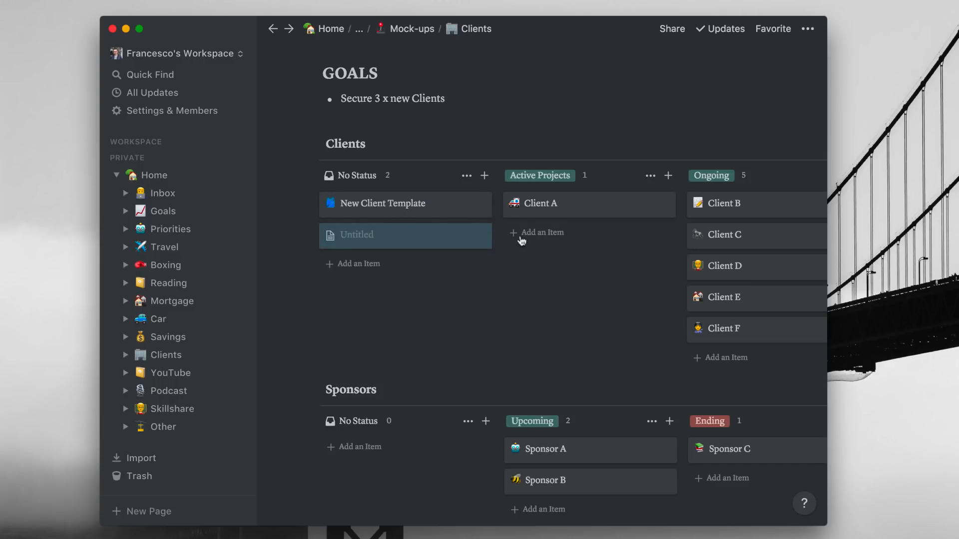
right_click(405, 236)
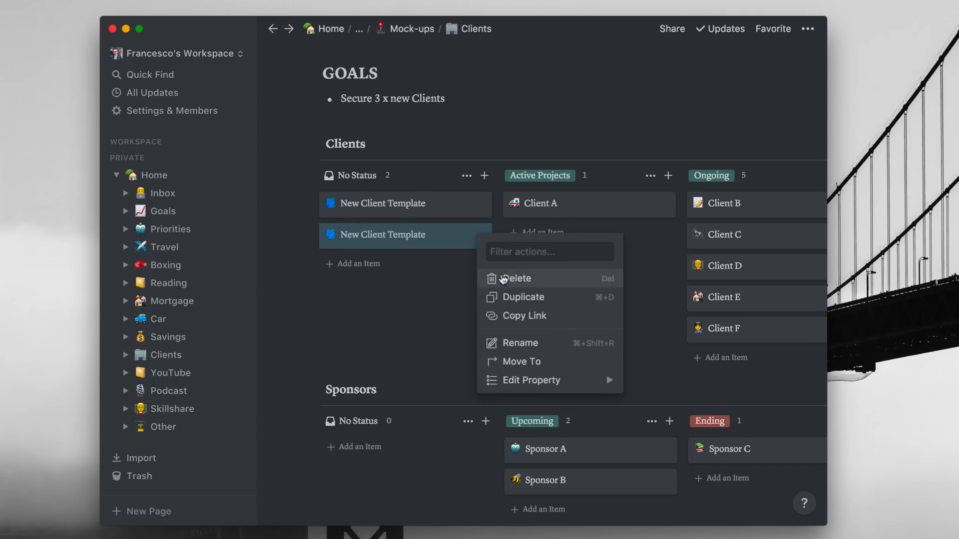
left_click(516, 278)
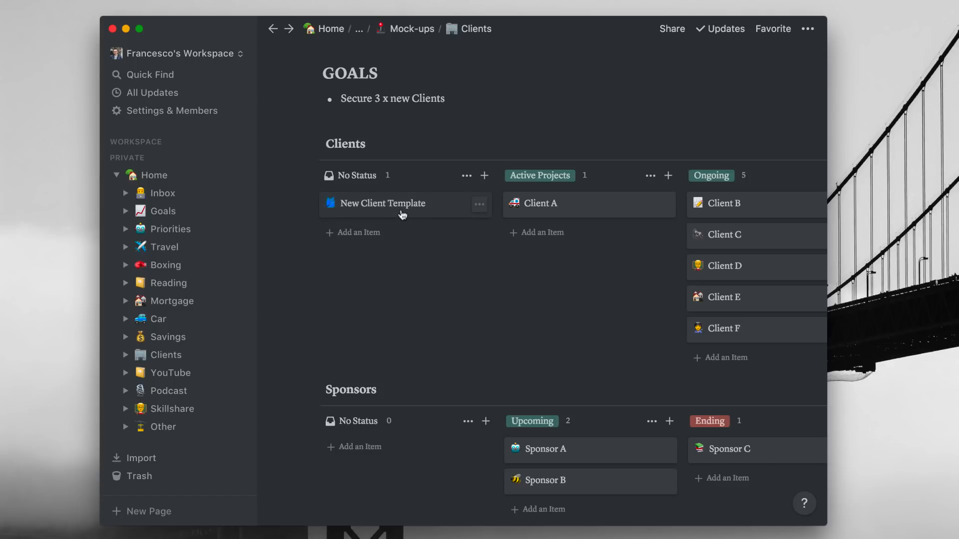
left_click(383, 203)
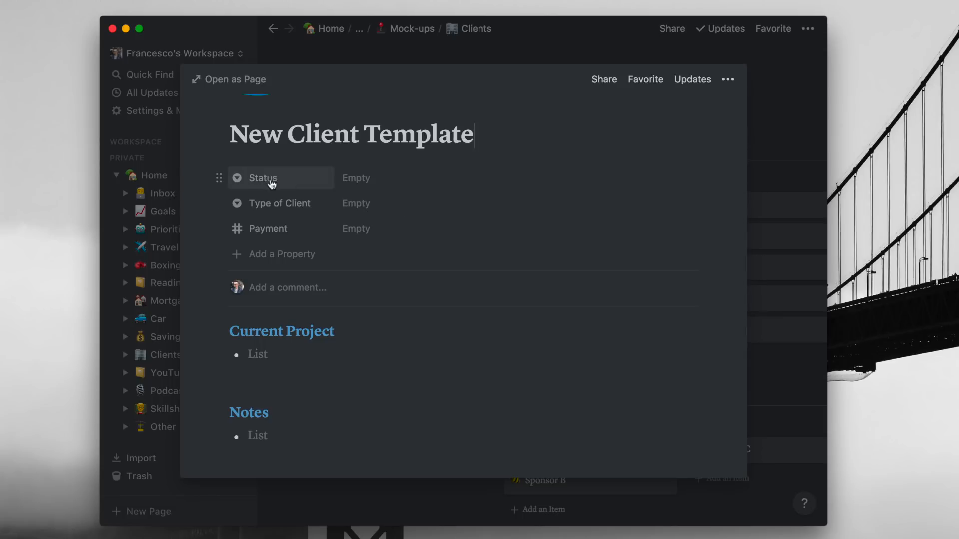
mouse_move(301, 194)
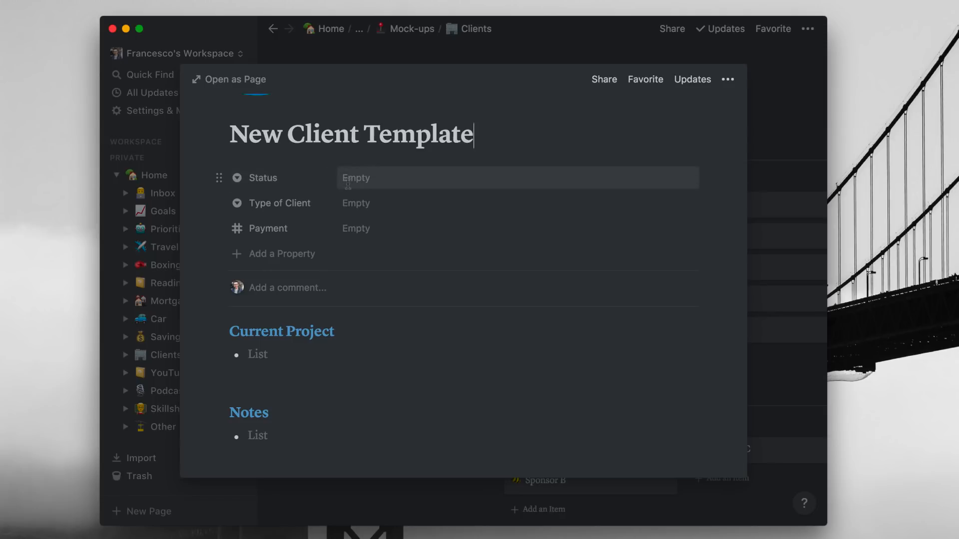
mouse_move(294, 203)
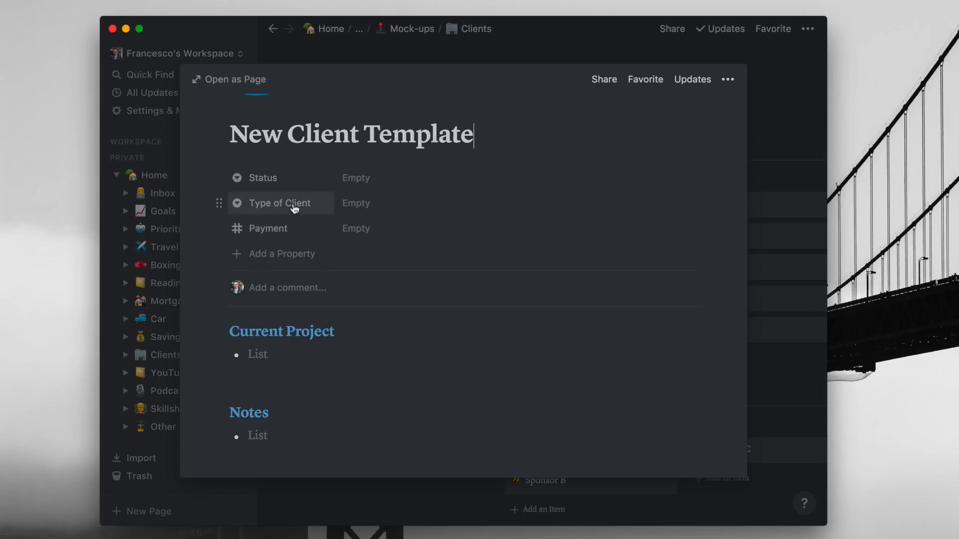
left_click(356, 203)
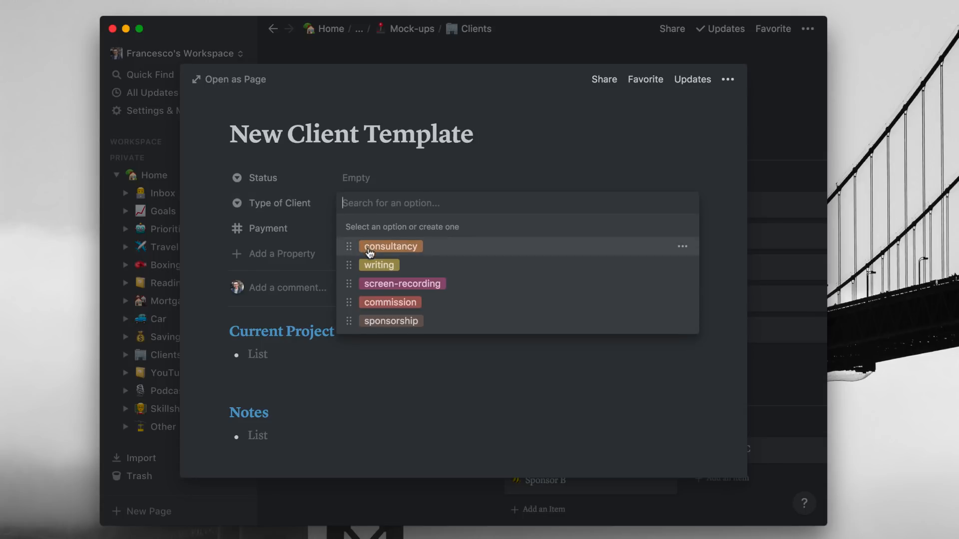
mouse_move(432, 253)
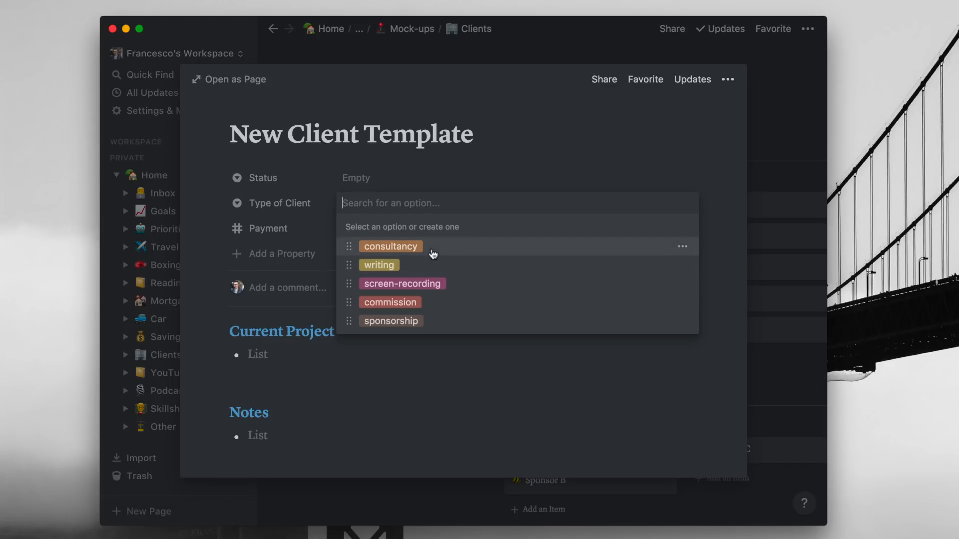
mouse_move(462, 283)
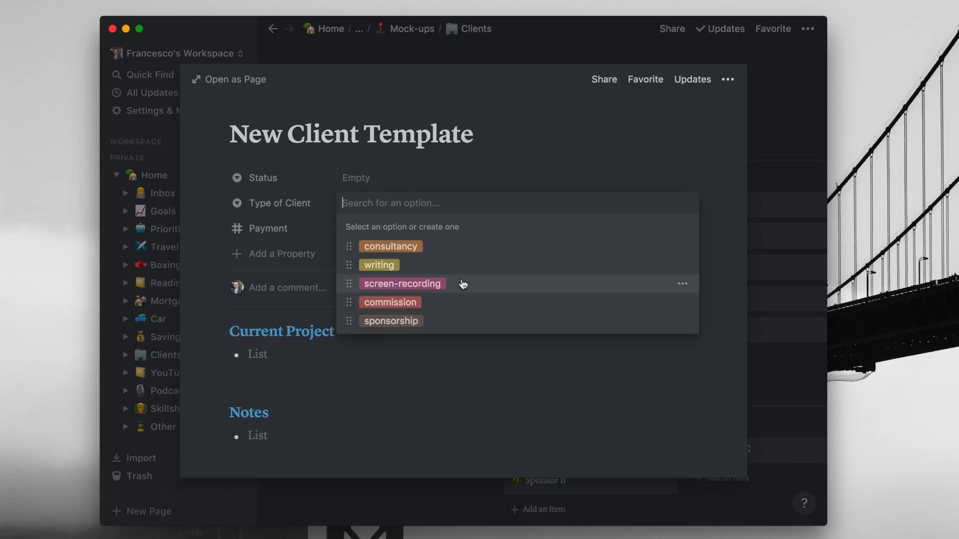
mouse_move(317, 264)
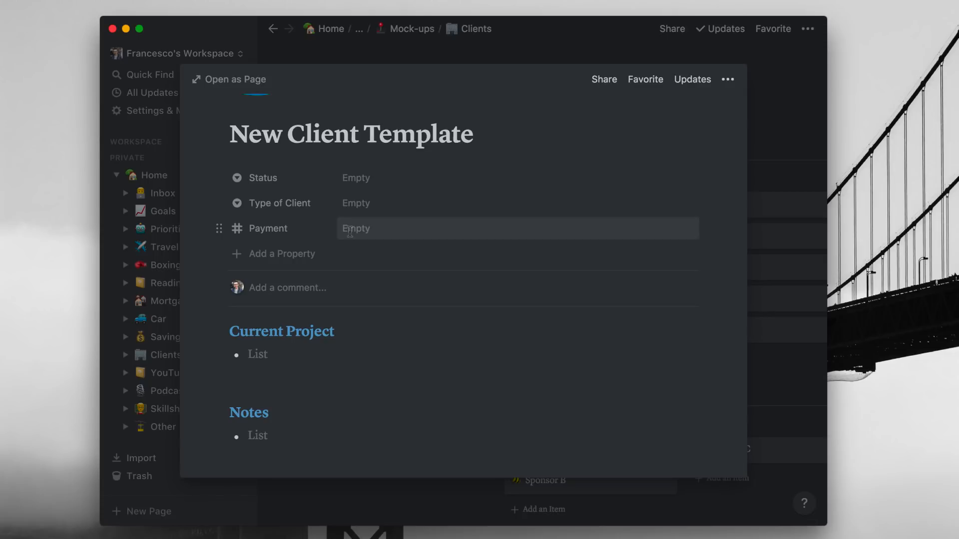
Step: Review the New Client Template's Project Outline table by scrolling through the peek
scroll("down", 3)
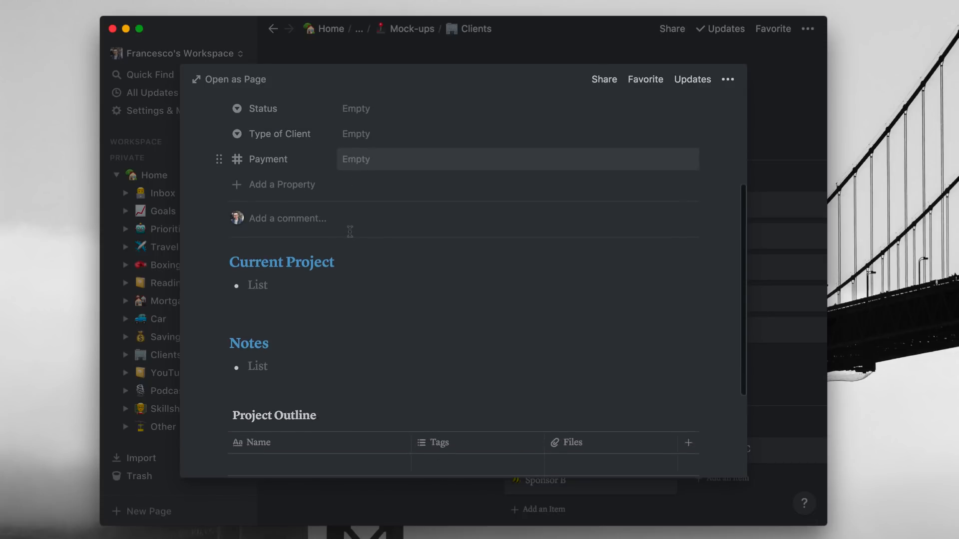
scroll("down", 3)
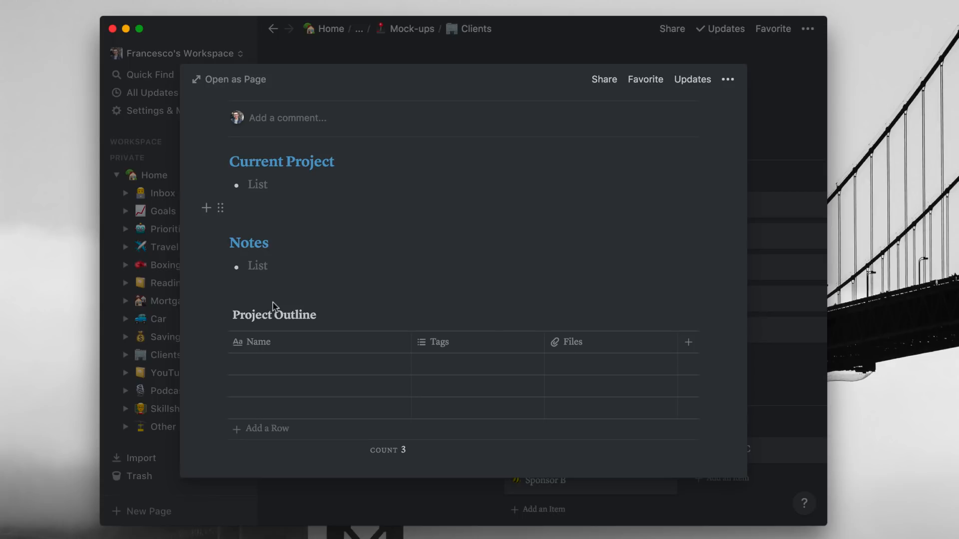
mouse_move(260, 273)
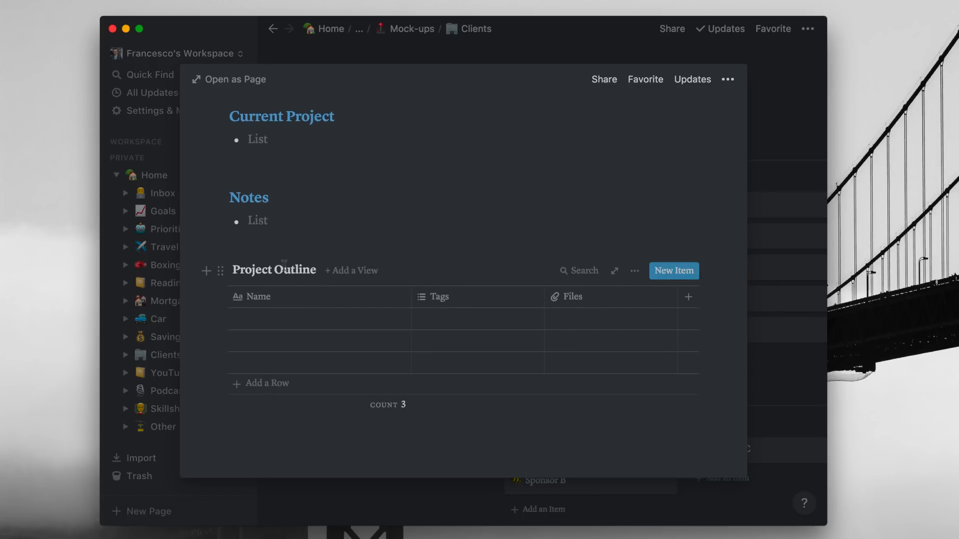
mouse_move(439, 329)
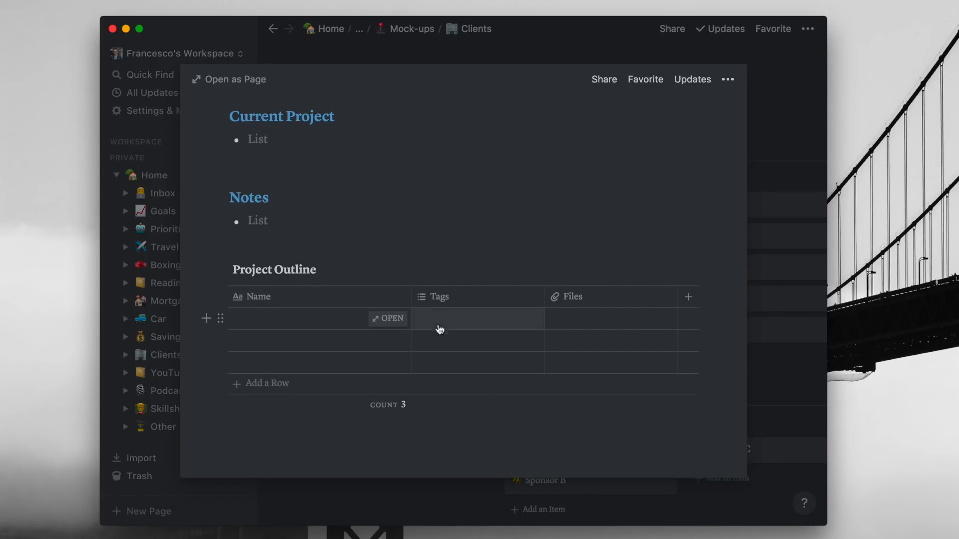
mouse_move(347, 319)
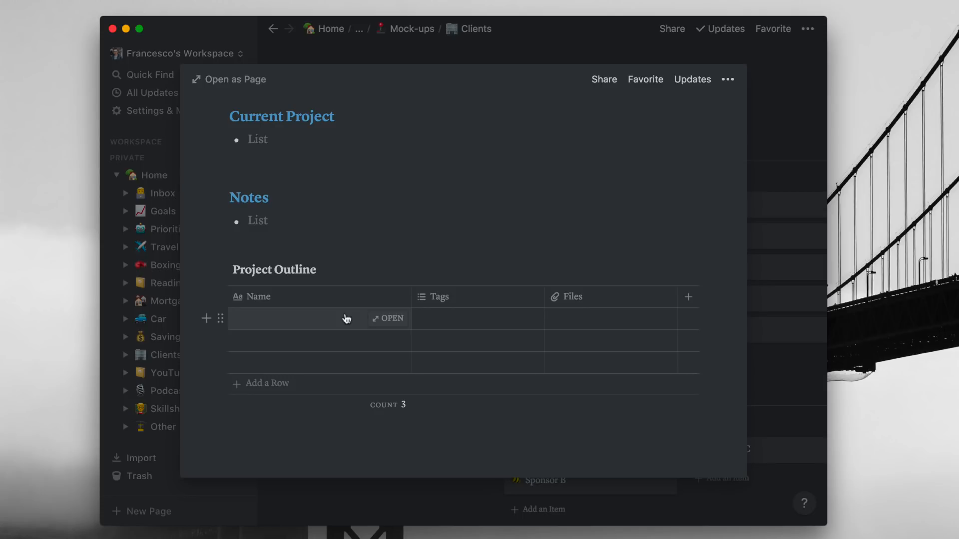
mouse_move(276, 297)
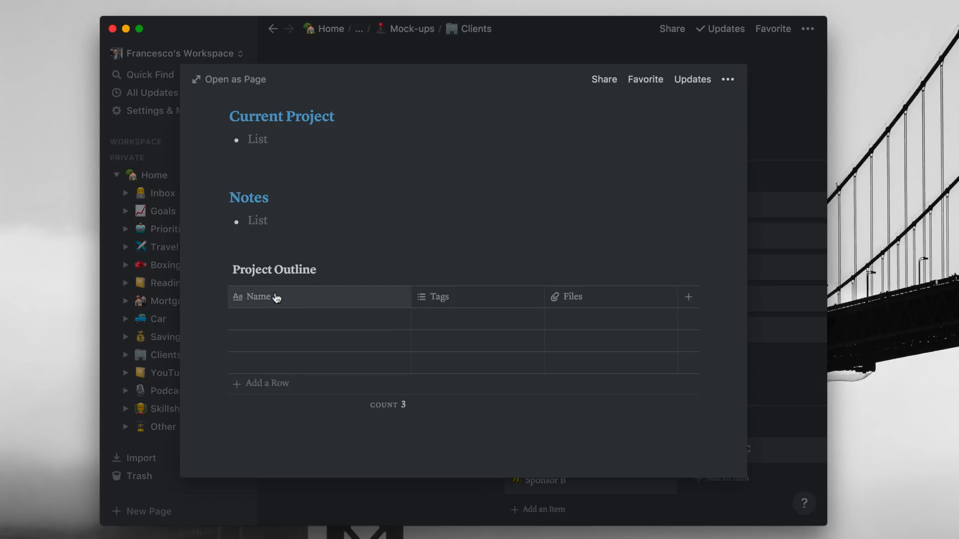
scroll("up", 3)
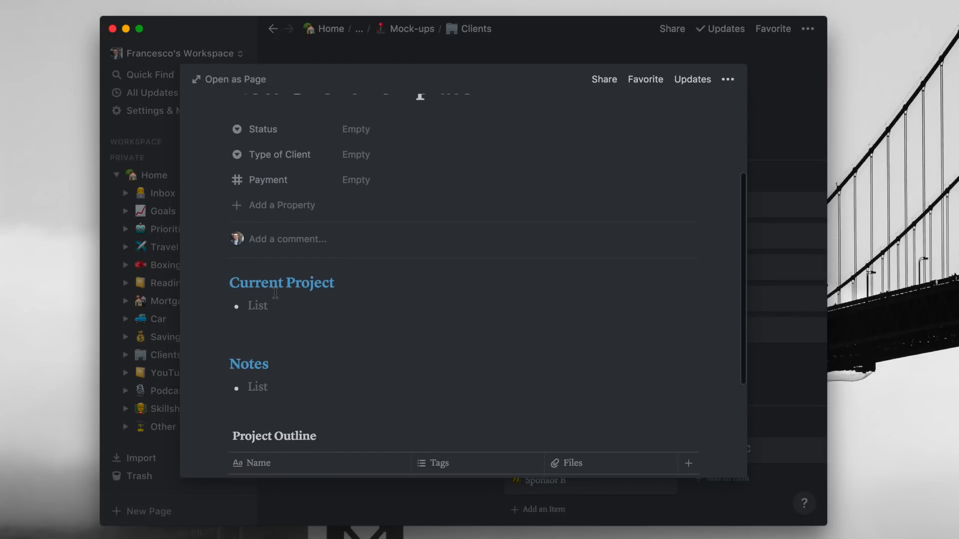
mouse_move(390, 302)
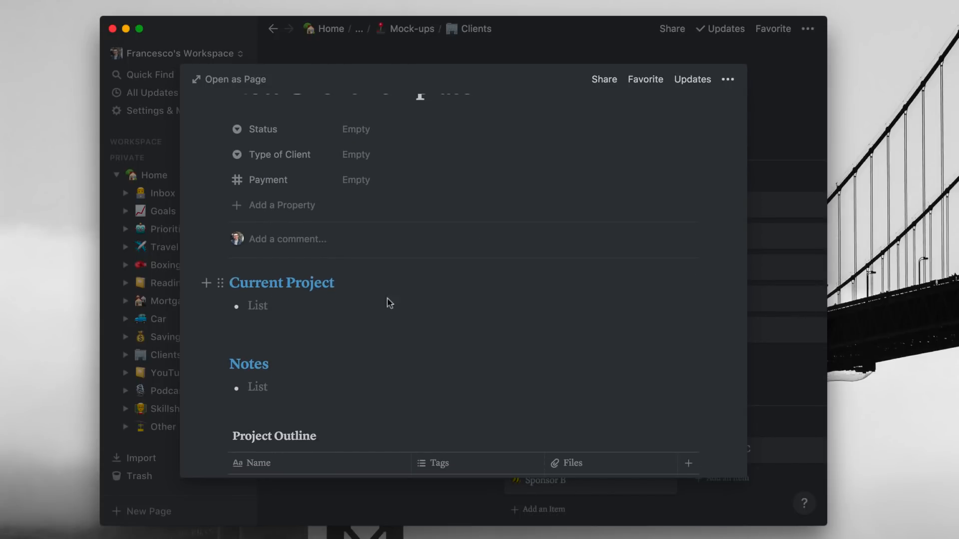
scroll("down", 3)
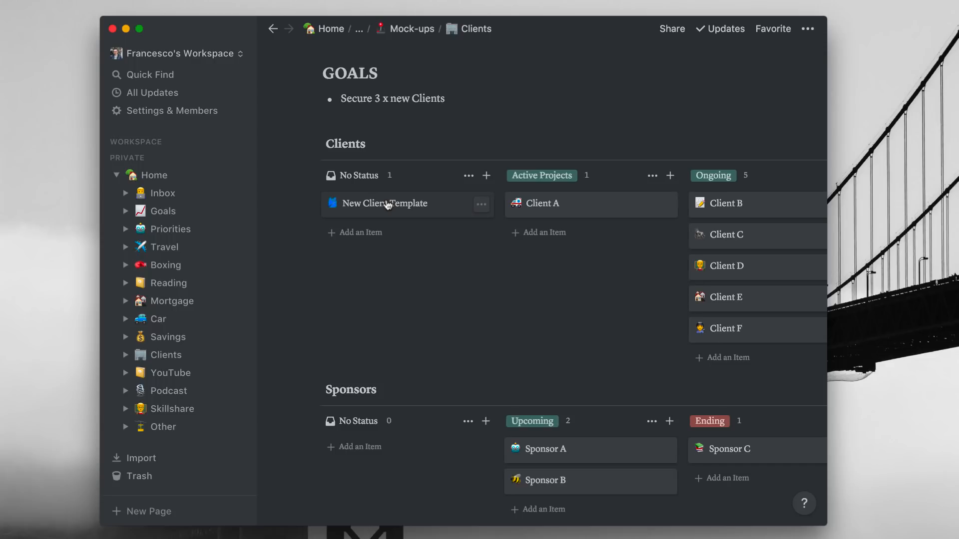
scroll("right", 3)
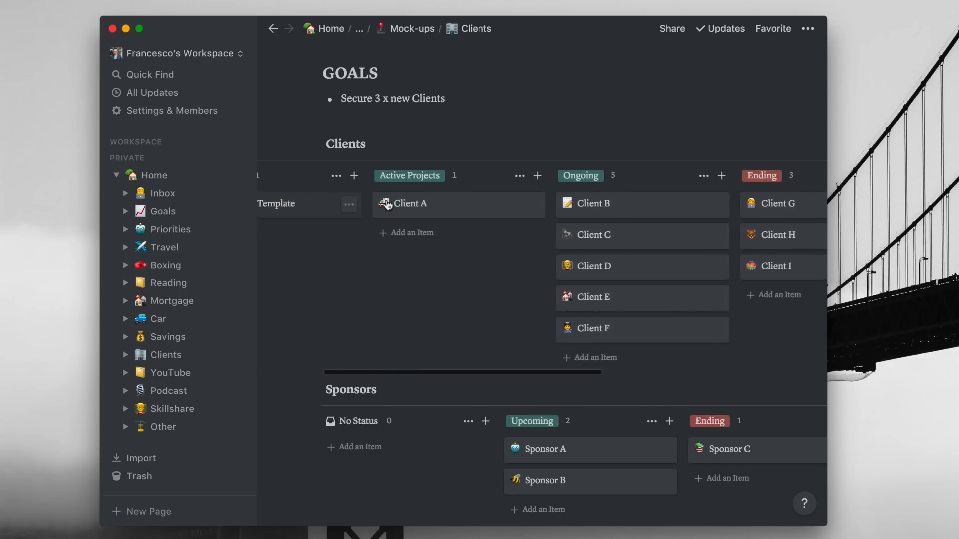
scroll("left", 3)
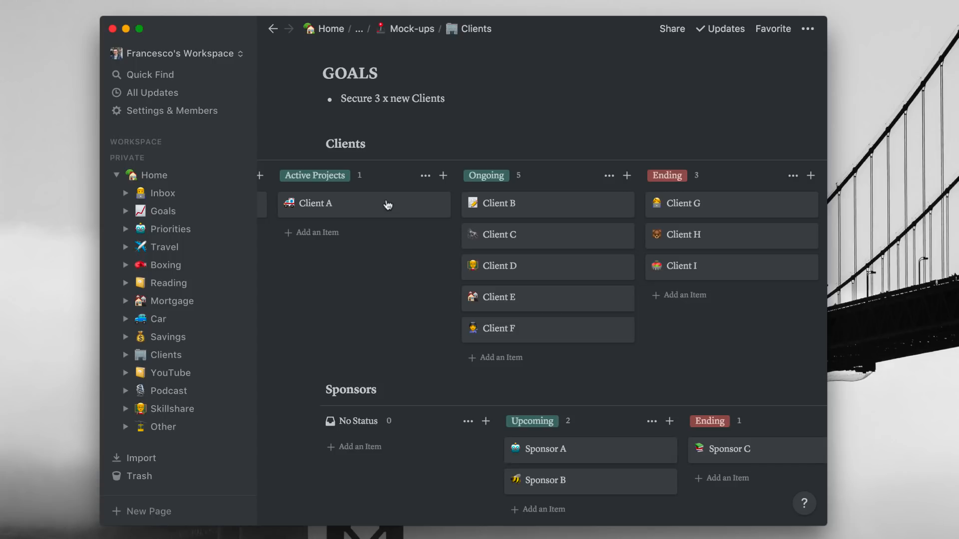
scroll("right", 3)
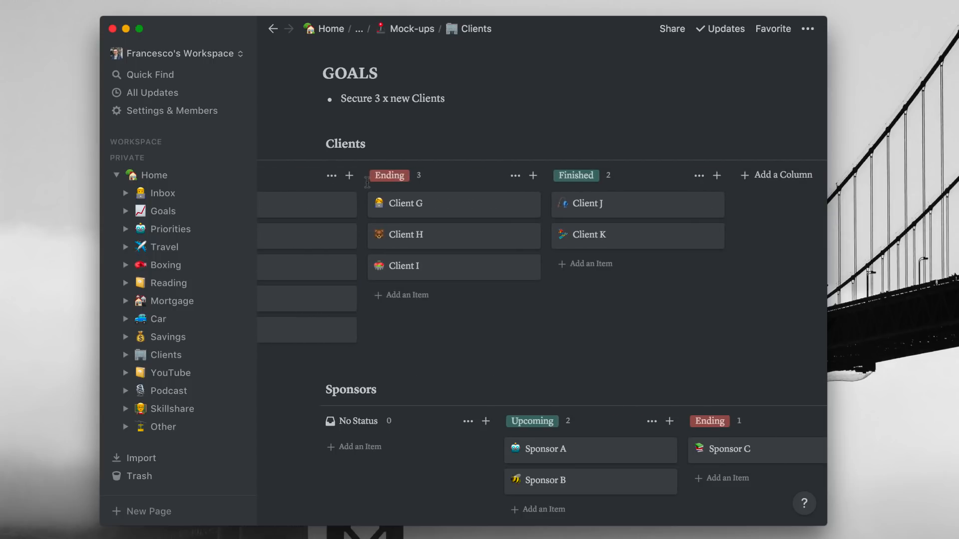
mouse_move(477, 276)
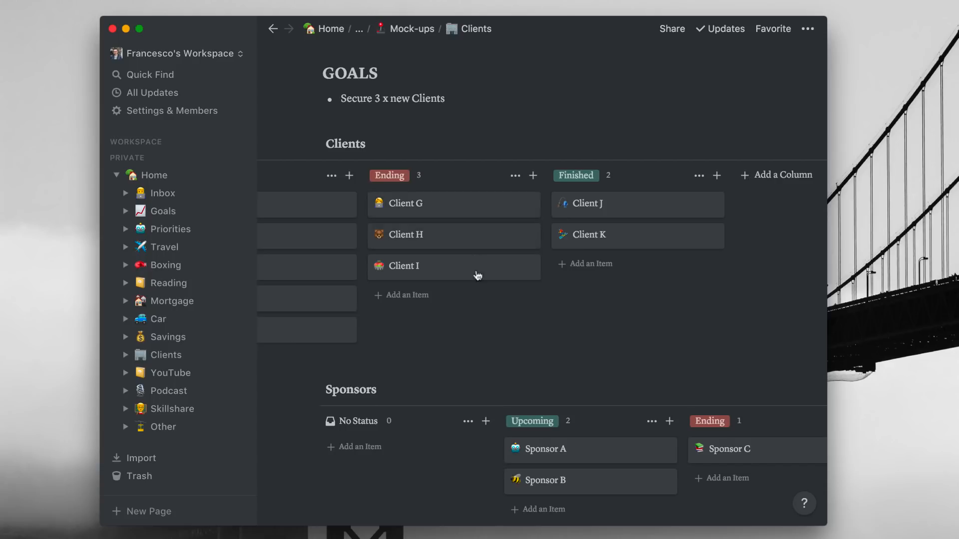
mouse_move(592, 208)
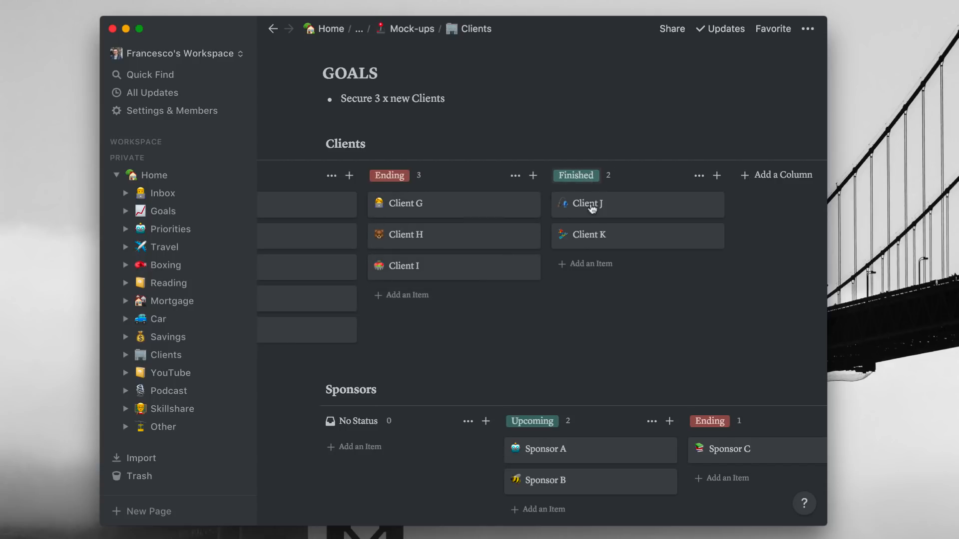
mouse_move(590, 210)
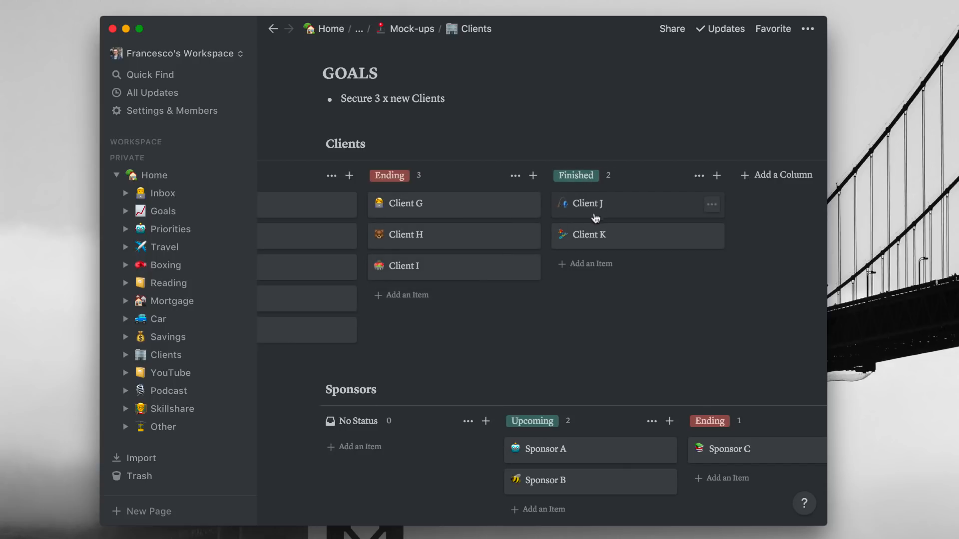
mouse_move(487, 261)
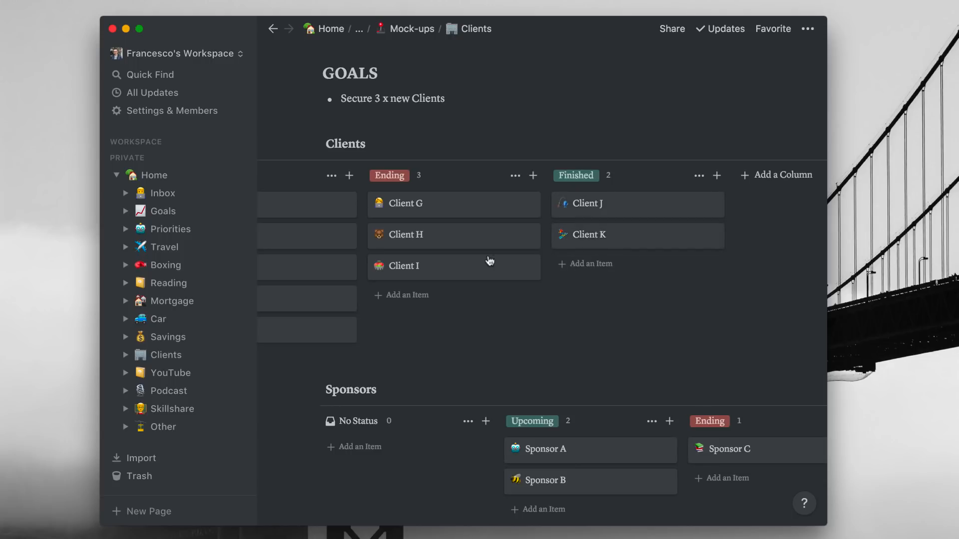
Step: View the Client B card's details, then the Client C card, from the Clients board
left_click(403, 266)
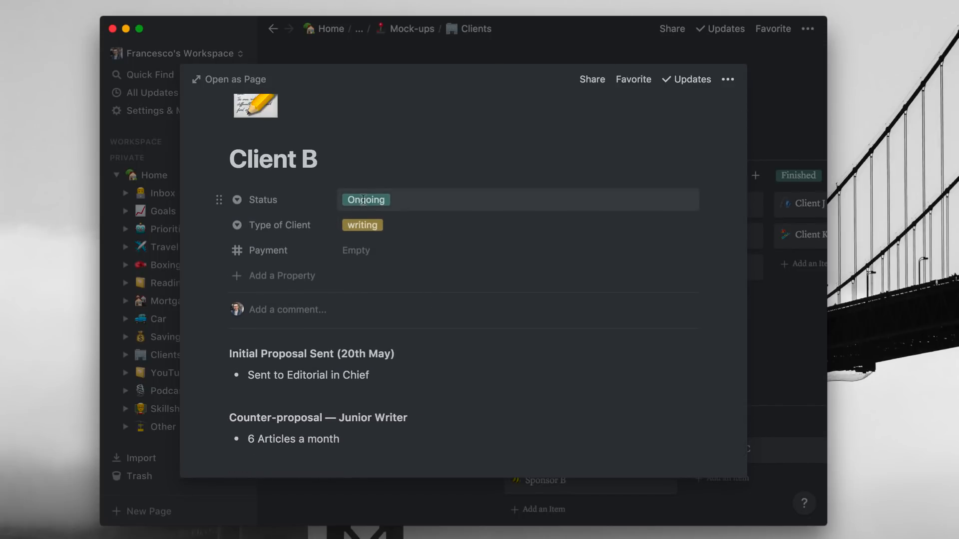
left_click(361, 224)
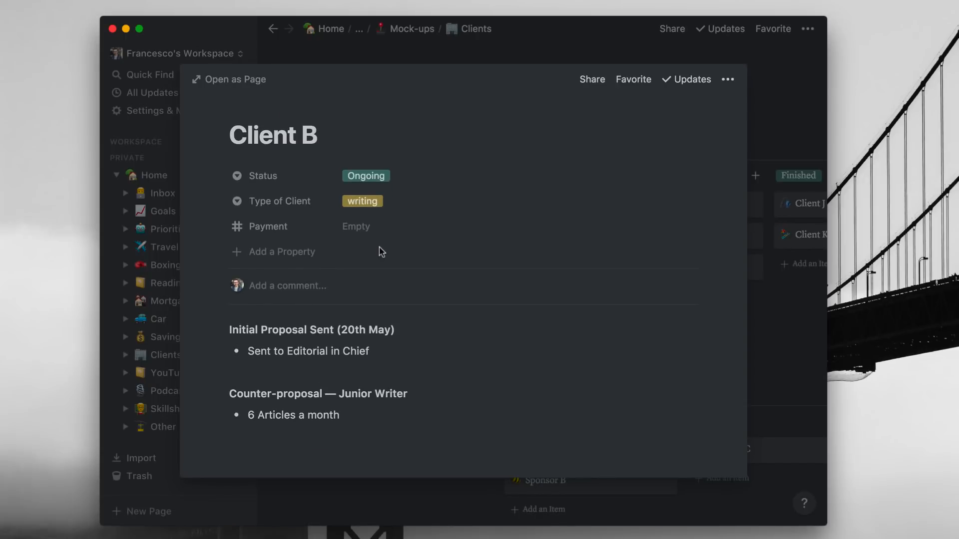
mouse_move(279, 343)
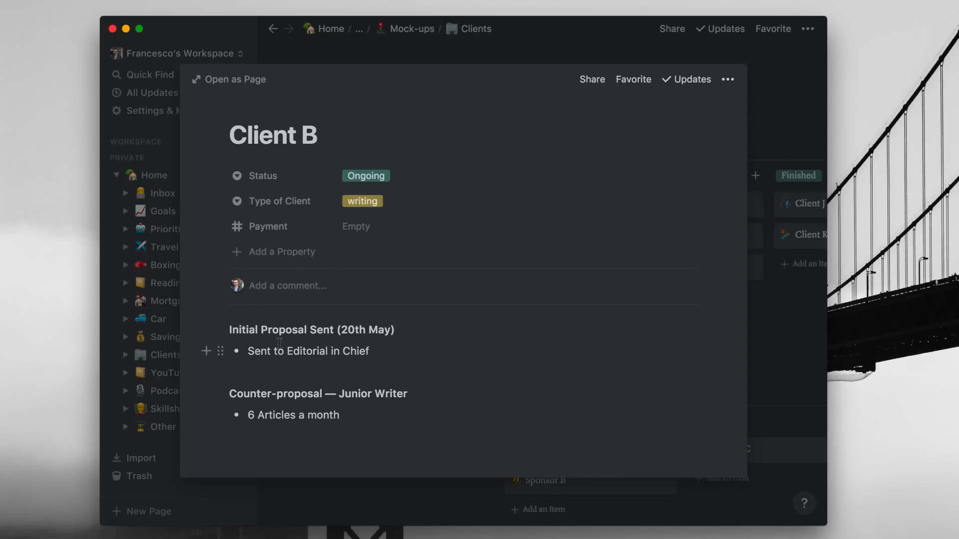
mouse_move(303, 429)
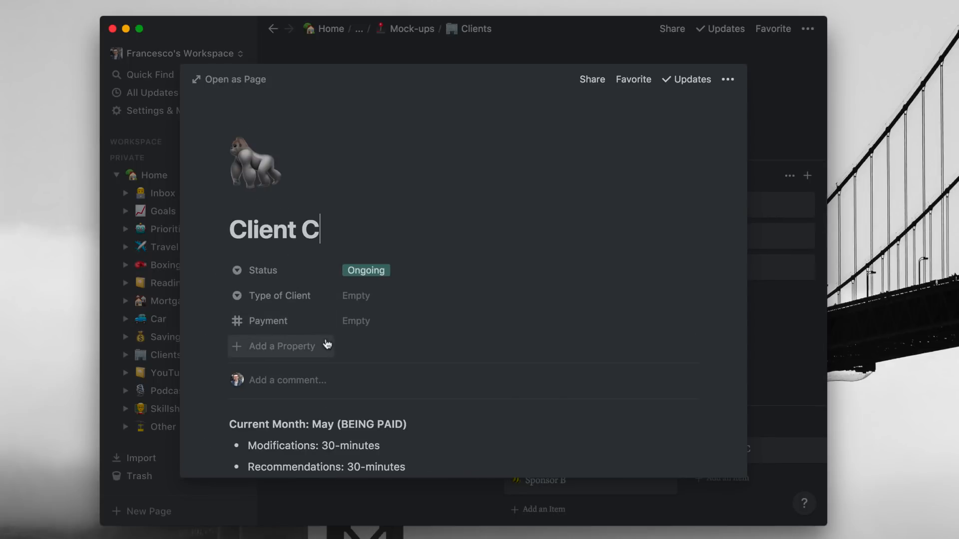
mouse_move(774, 189)
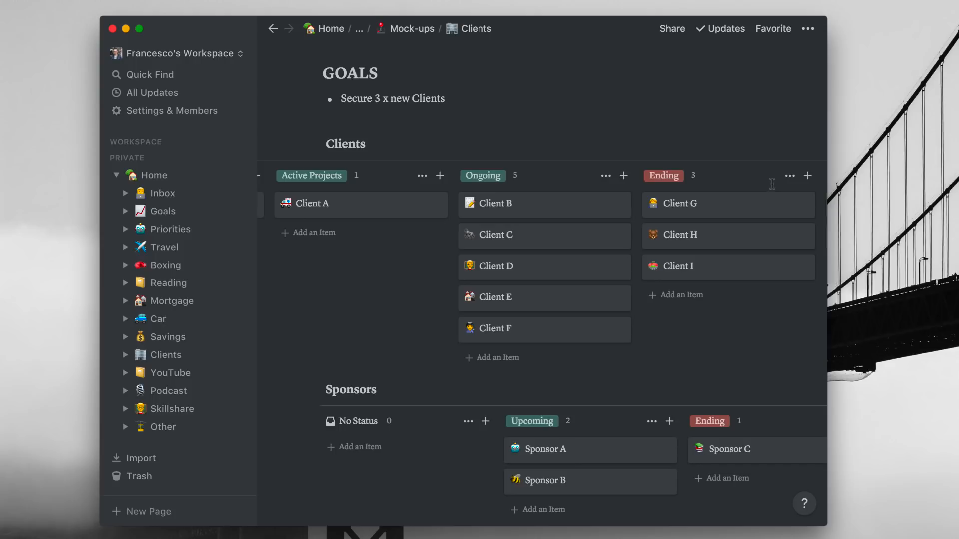
mouse_move(662, 206)
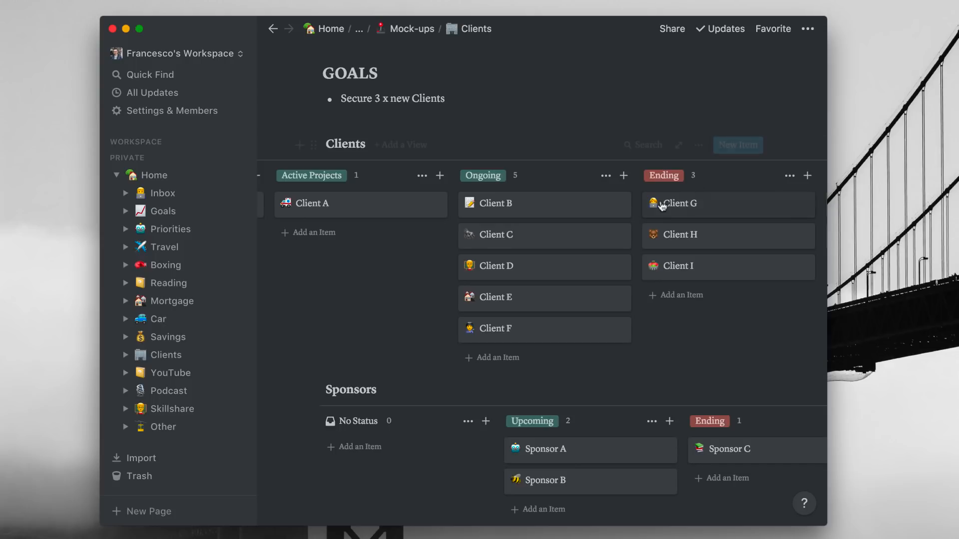
scroll("right", 3)
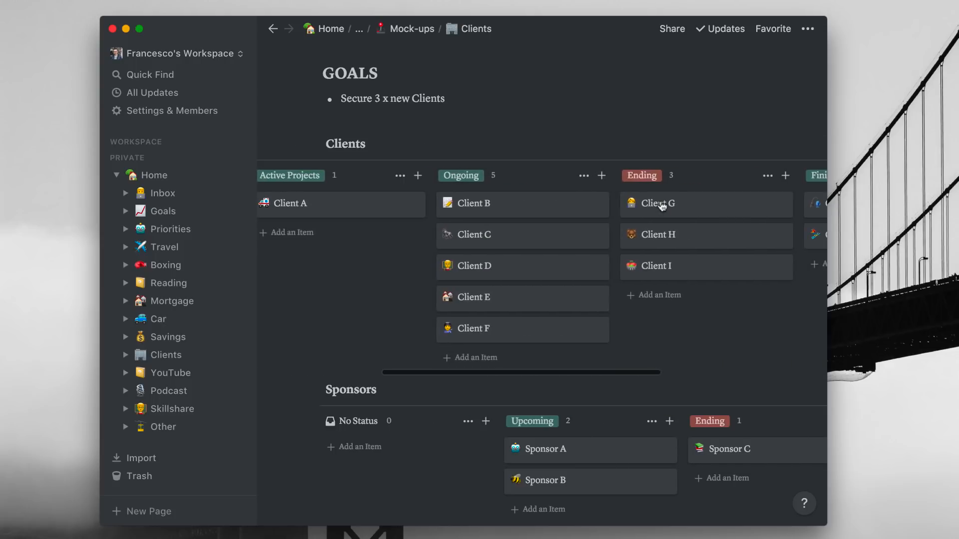
scroll("down", 3)
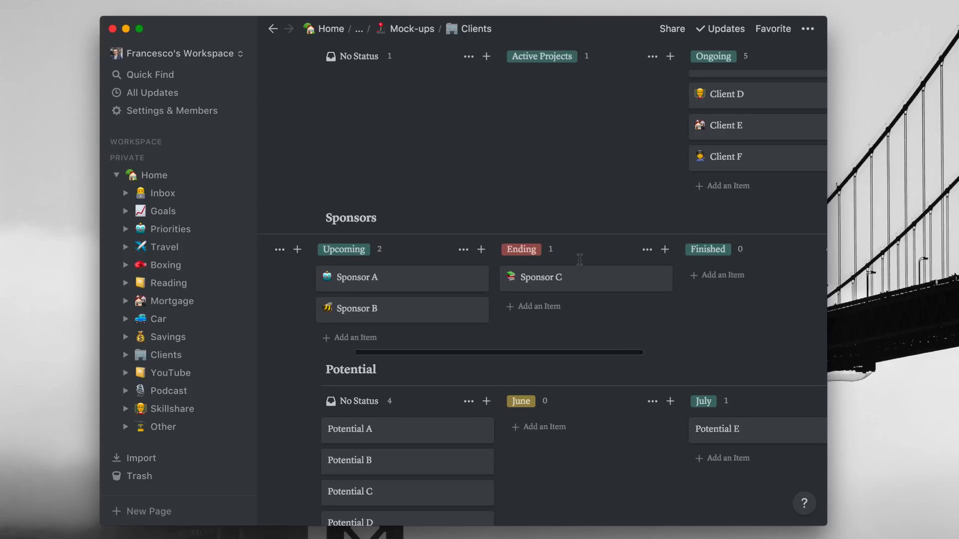
scroll("up", 3)
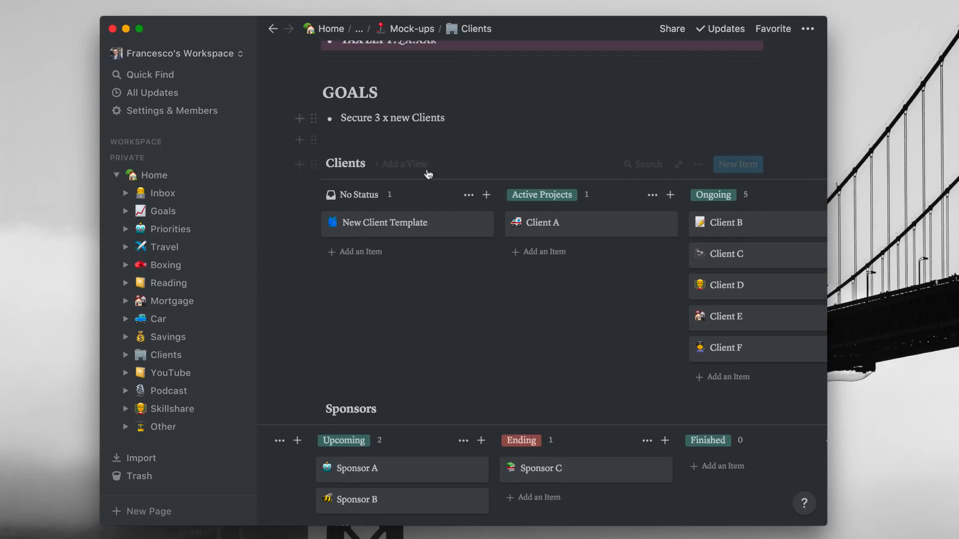
scroll("down", 3)
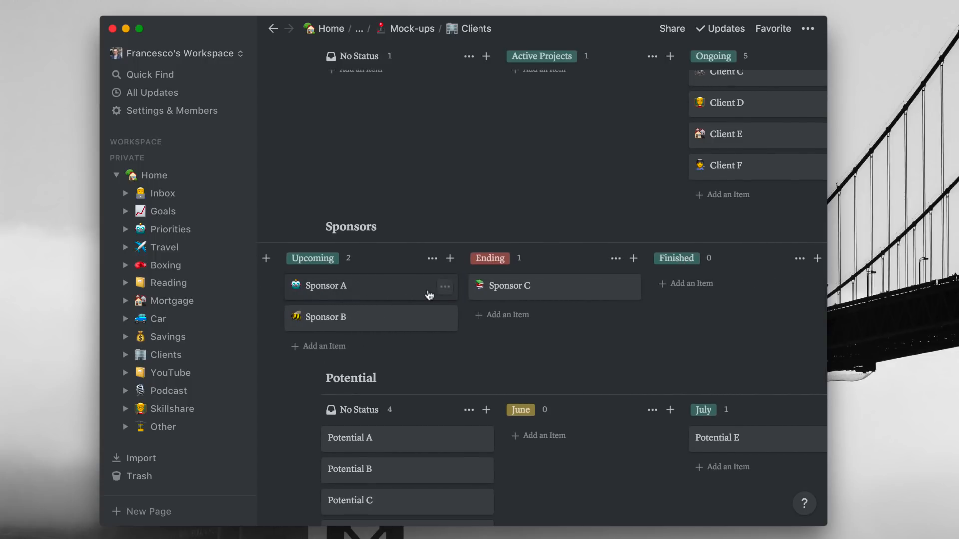
mouse_move(554, 287)
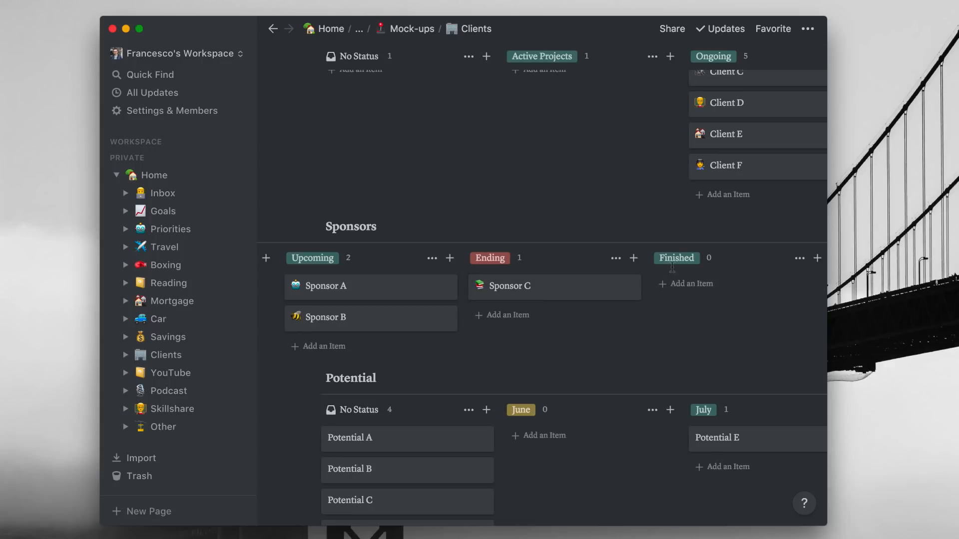
scroll("left", 3)
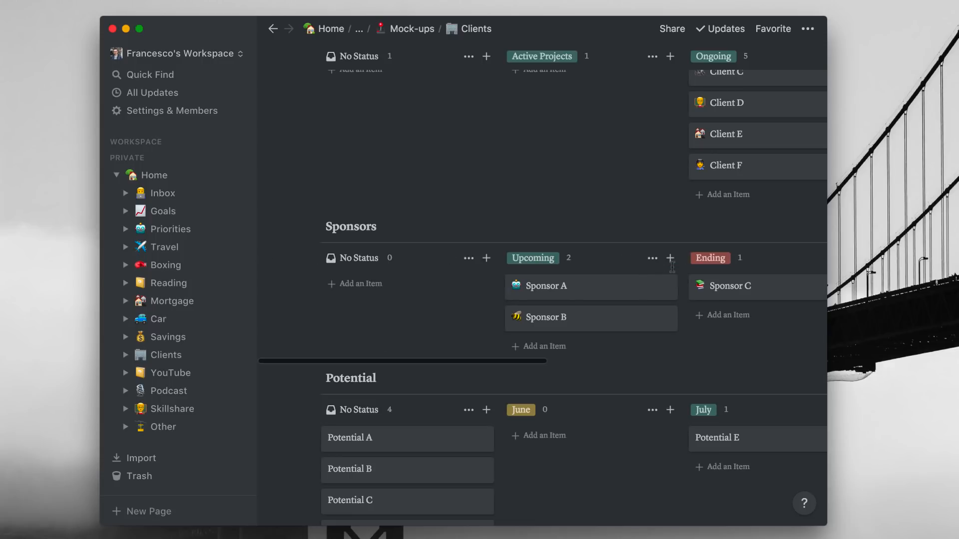
mouse_move(578, 292)
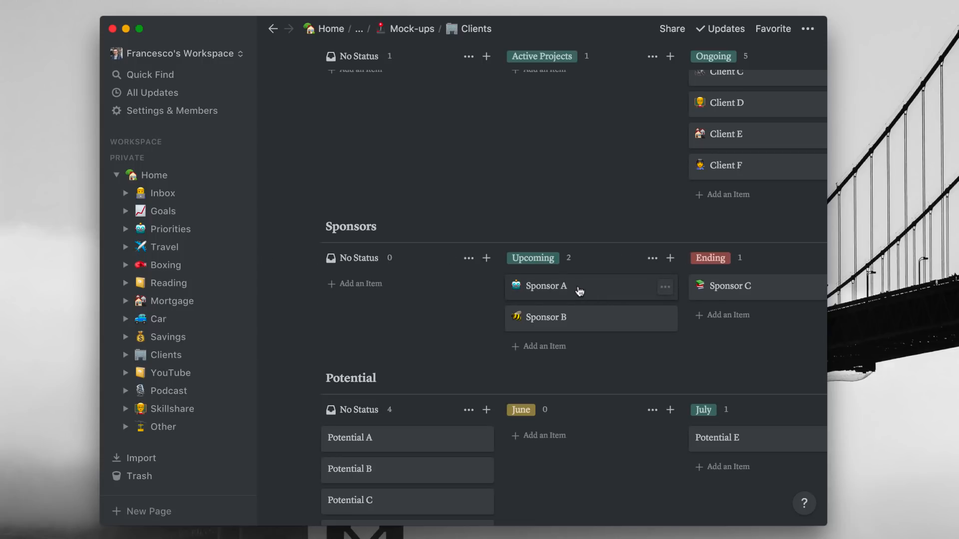
scroll("down", 3)
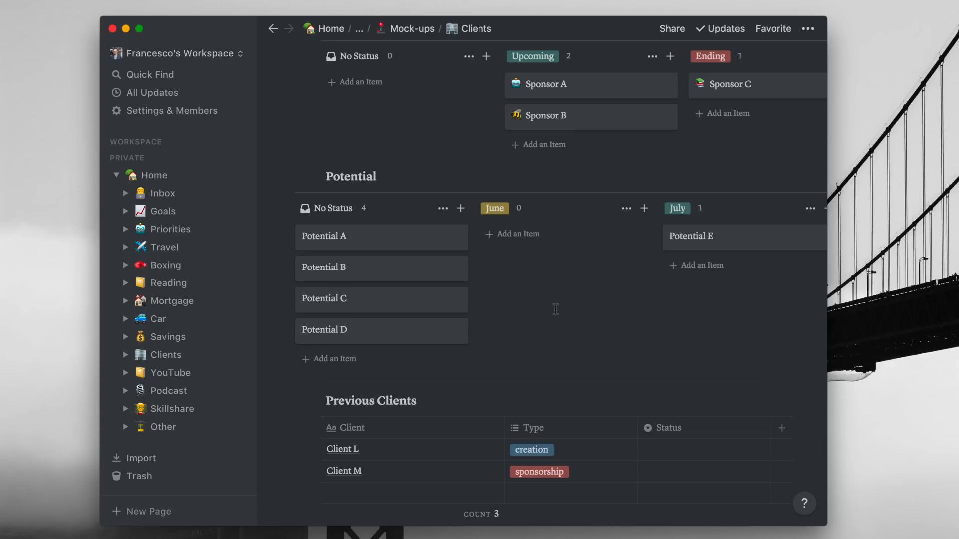
mouse_move(464, 333)
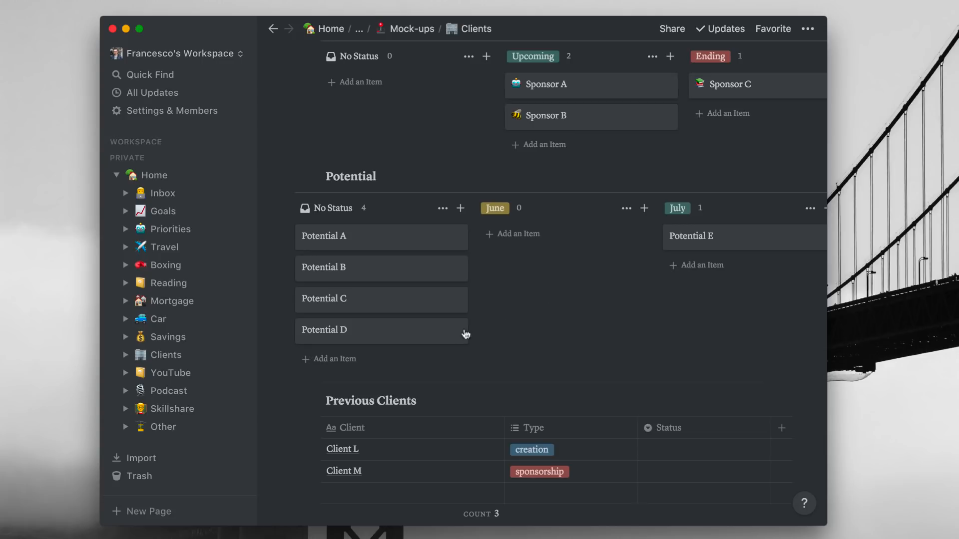
mouse_move(409, 325)
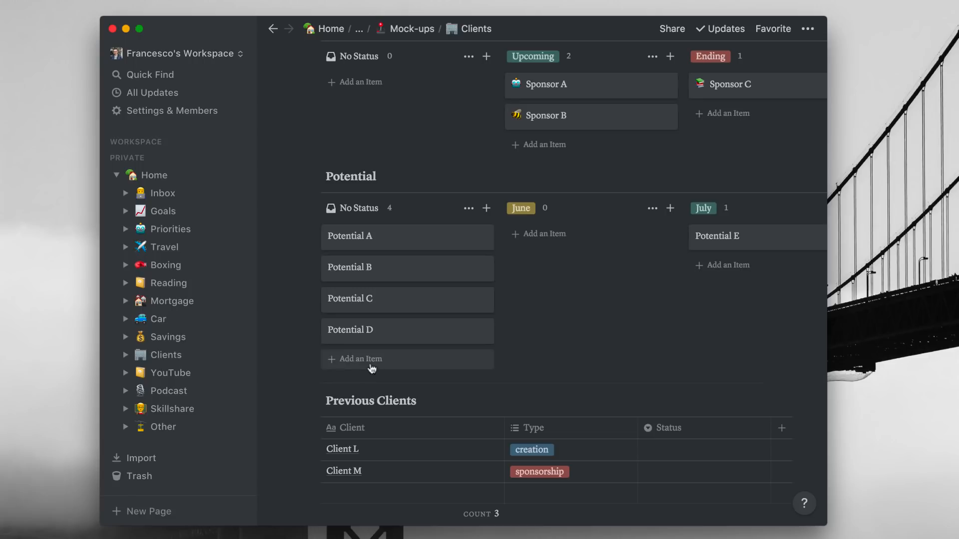
mouse_move(351, 241)
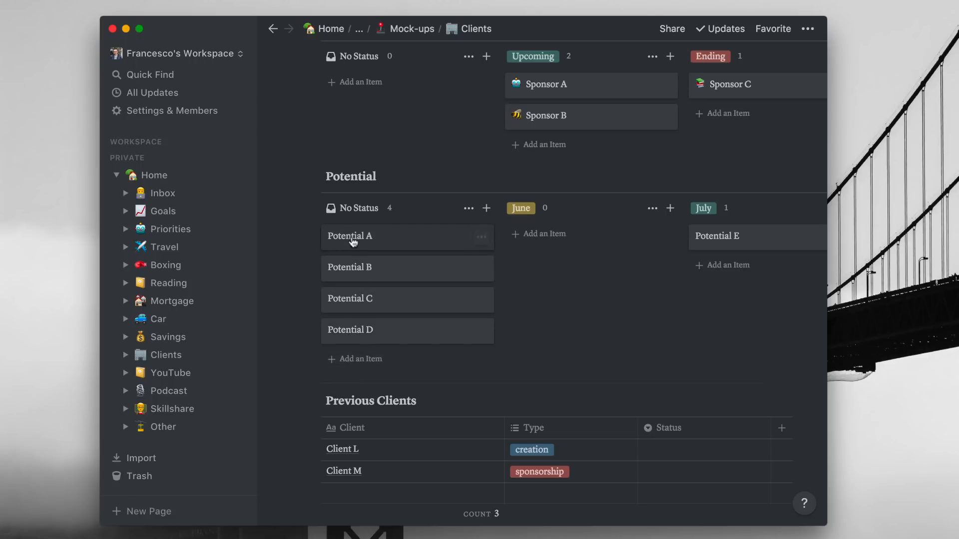
mouse_move(351, 330)
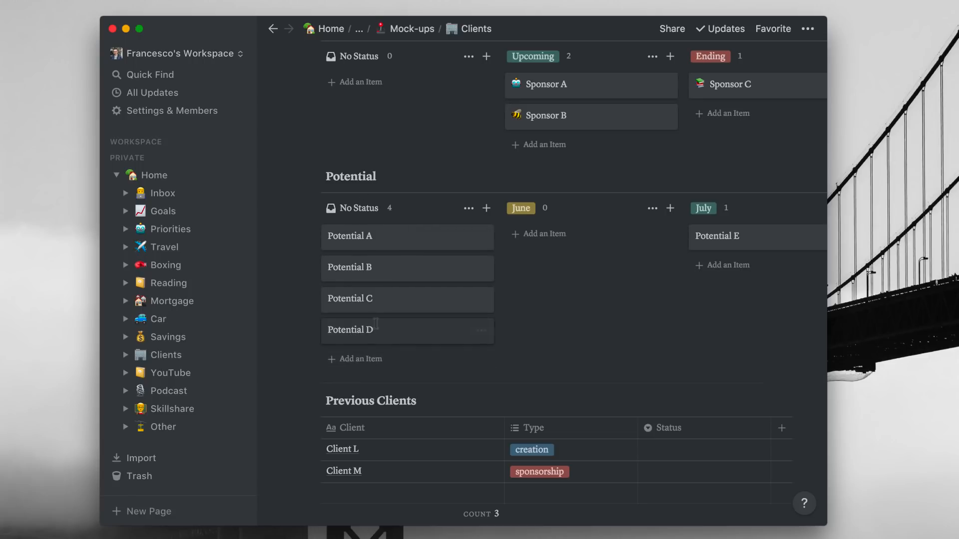
mouse_move(406, 311)
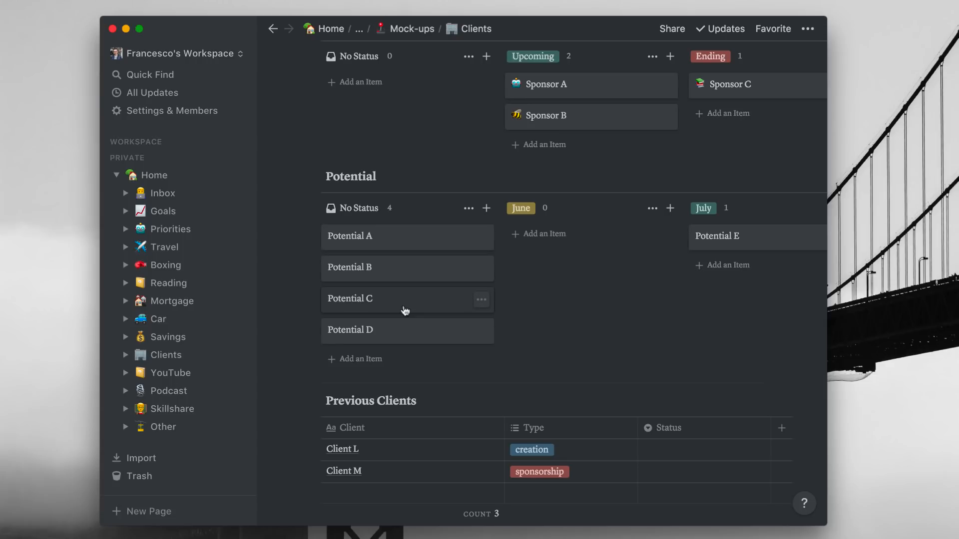
Step: Scroll the Potential board sideways to reveal the July and August columns with Potential E–I
scroll("right", 3)
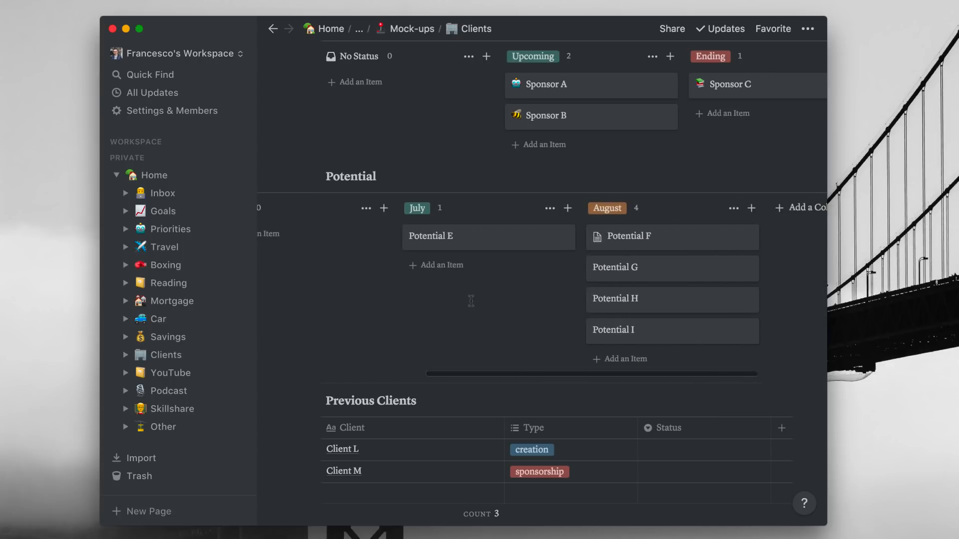
scroll("left", 3)
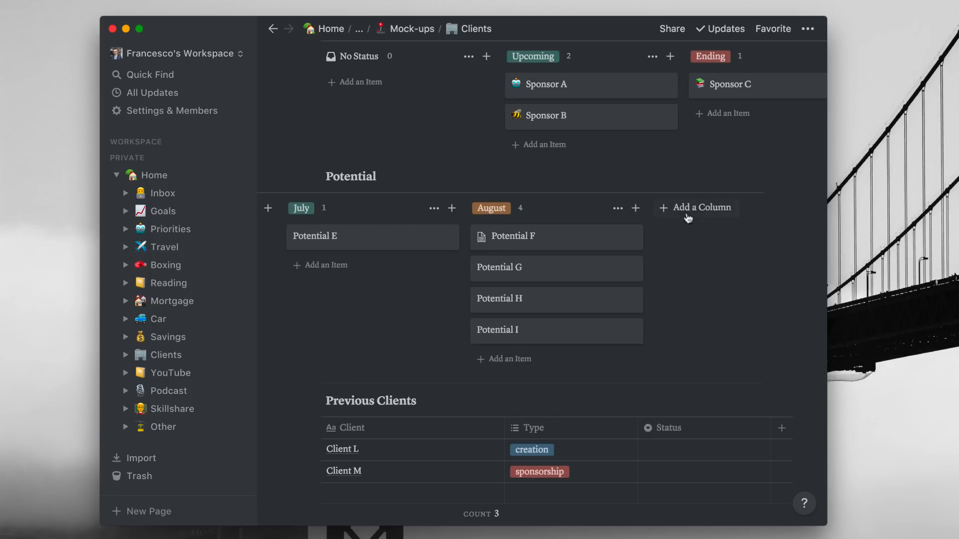
mouse_move(507, 268)
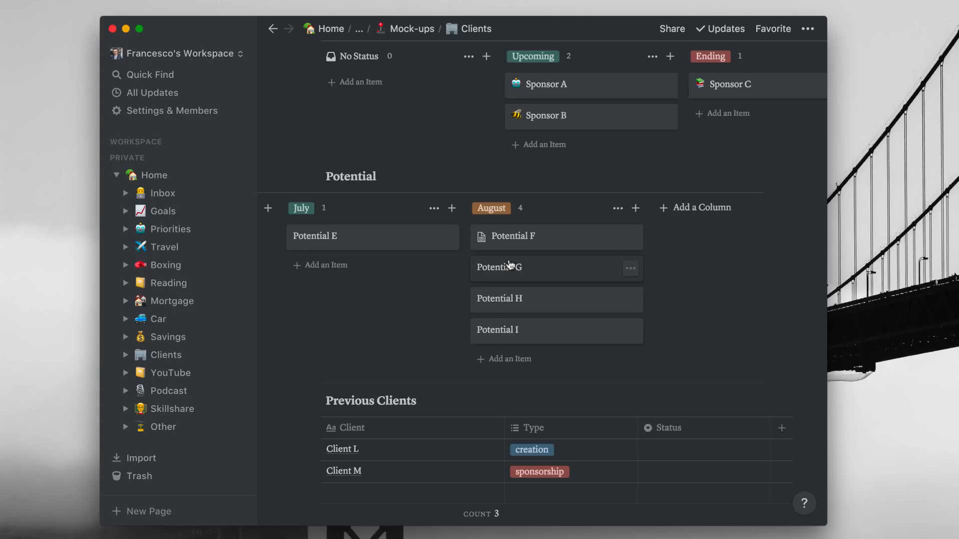
mouse_move(413, 227)
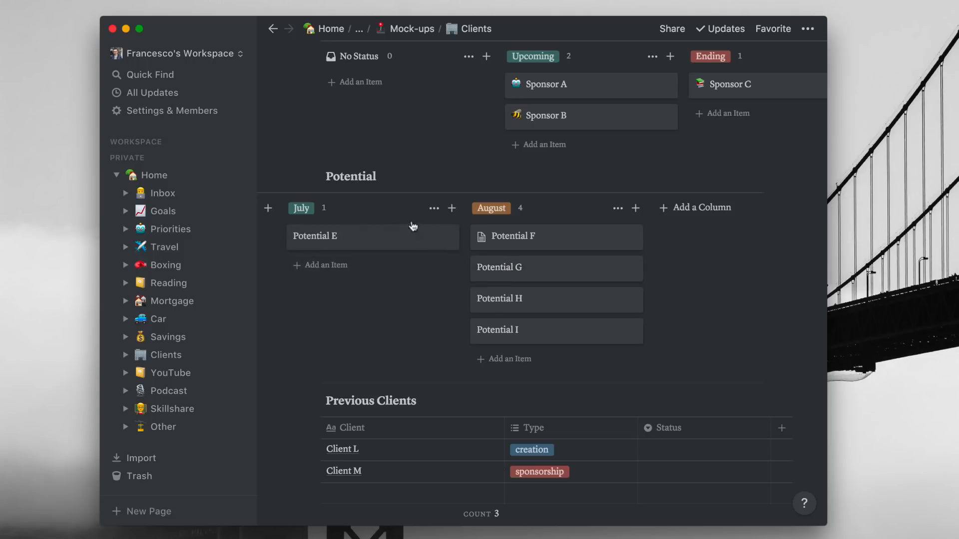
mouse_move(545, 248)
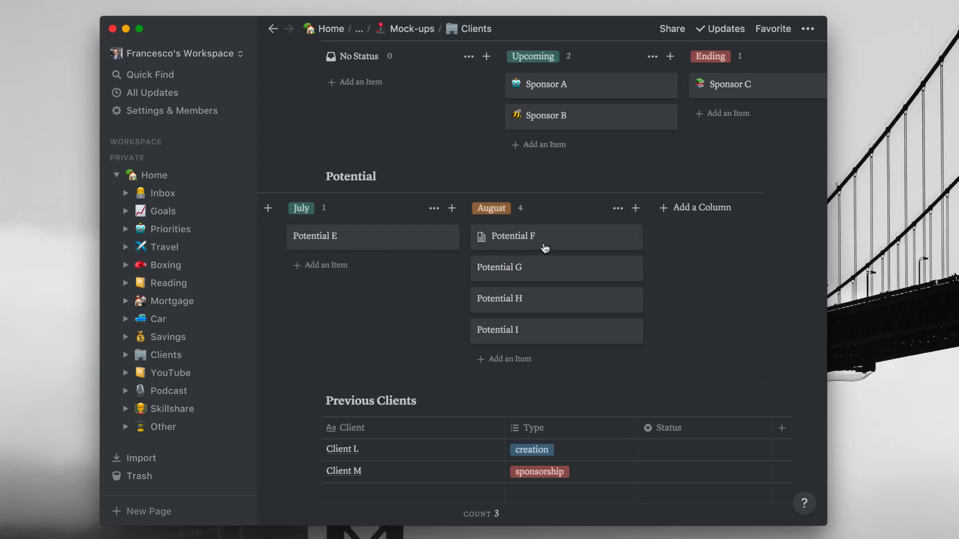
mouse_move(532, 304)
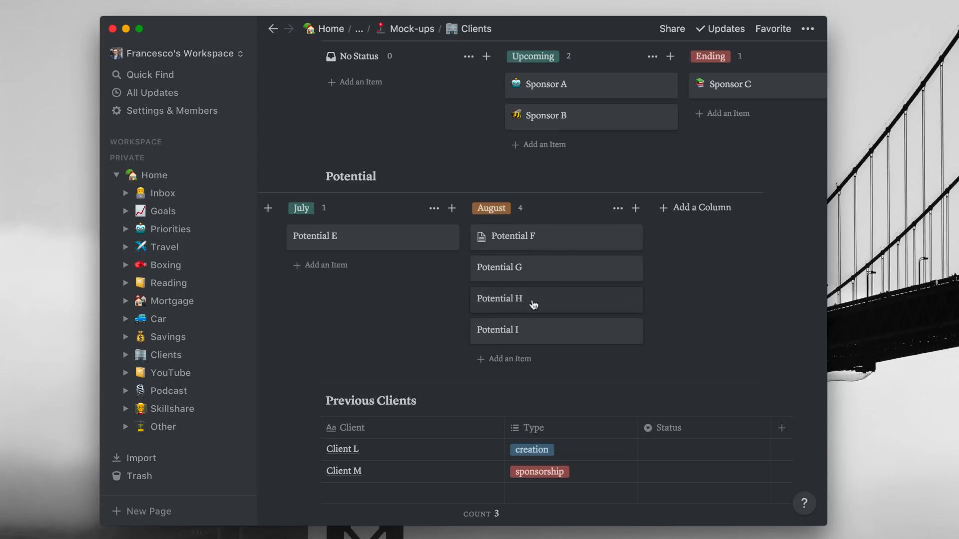
mouse_move(550, 236)
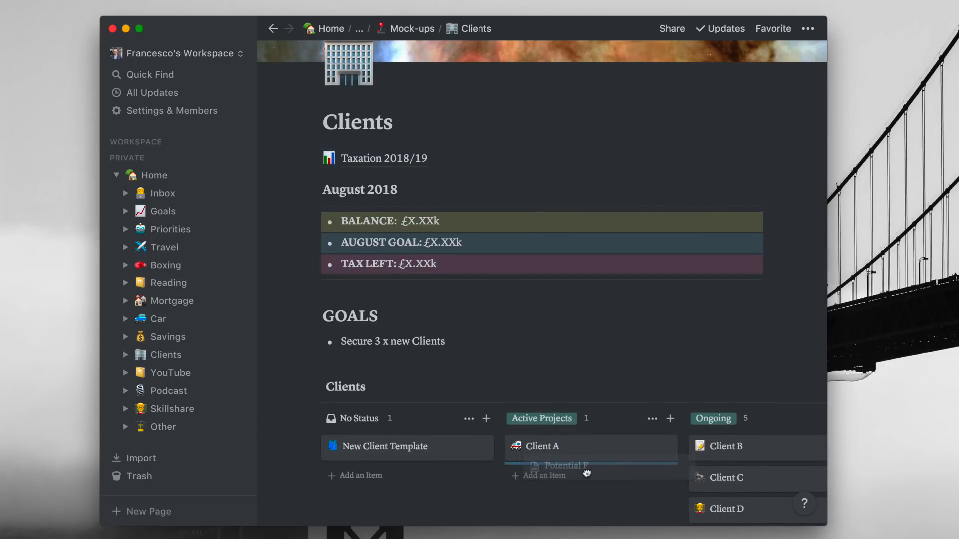
scroll("down", 3)
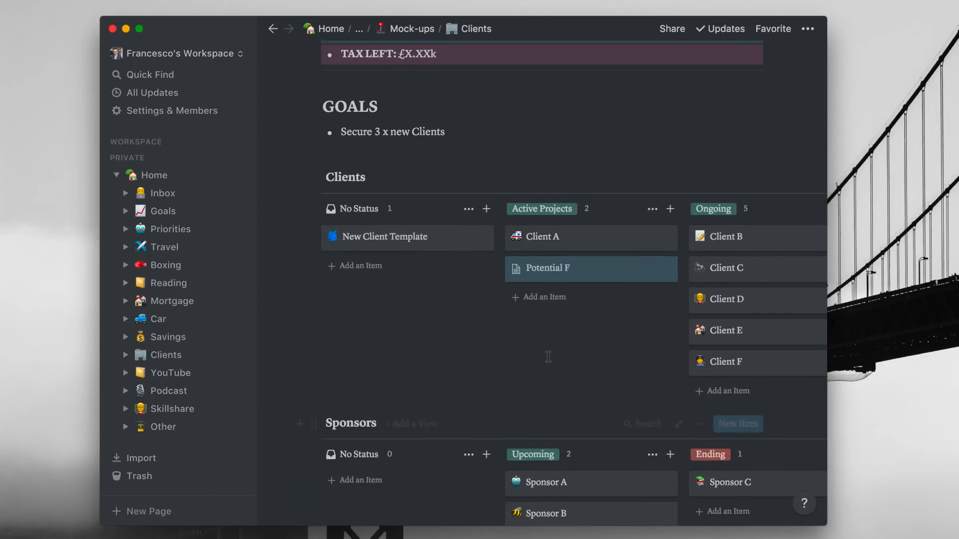
mouse_move(552, 270)
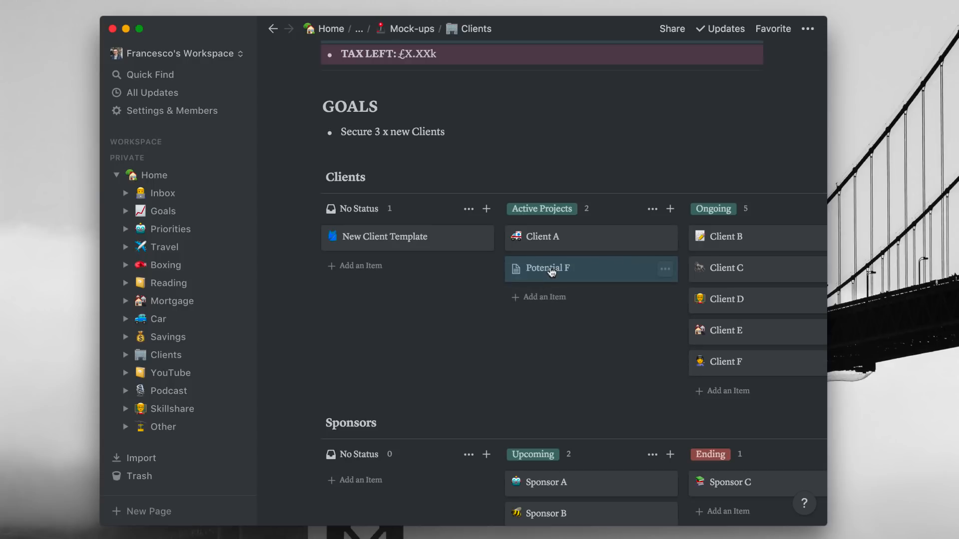
scroll("down", 3)
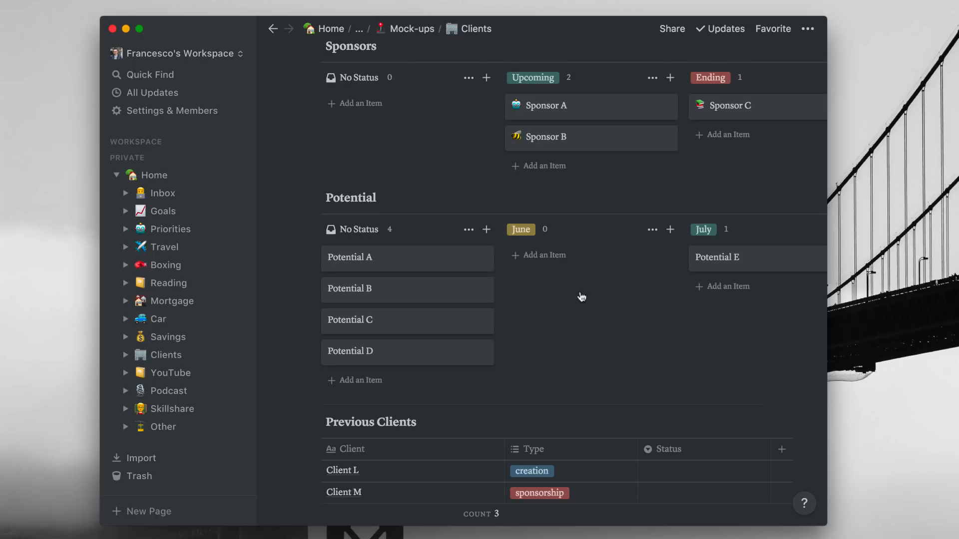
scroll("up", 3)
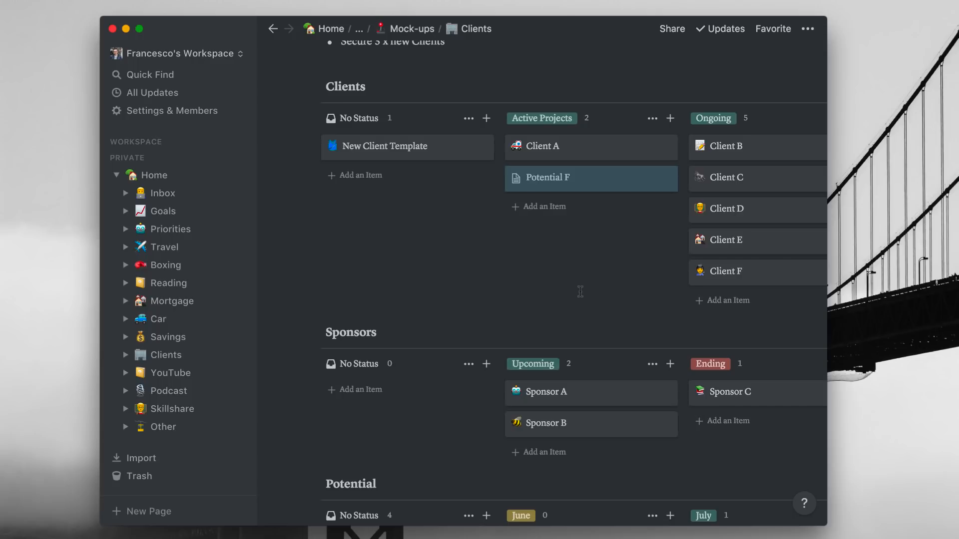
mouse_move(518, 340)
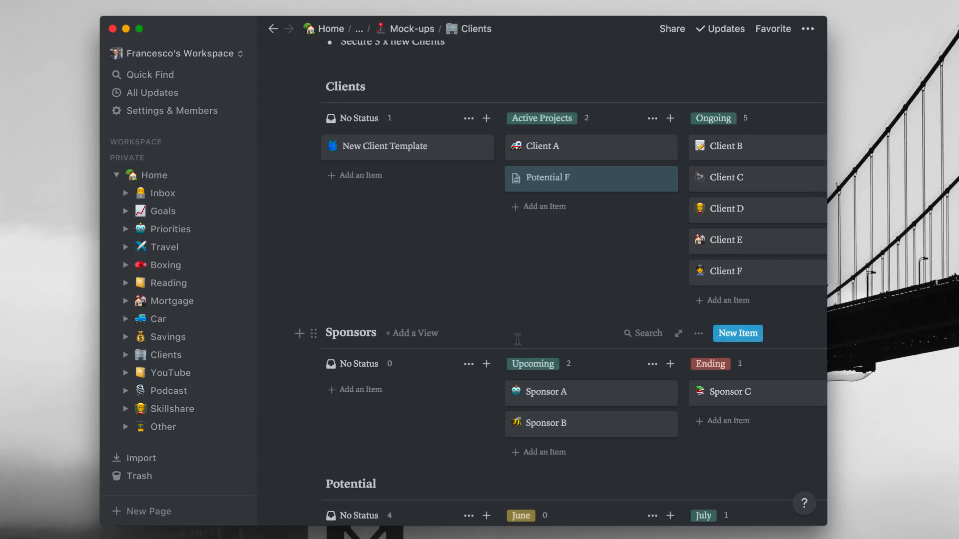
scroll("down", 3)
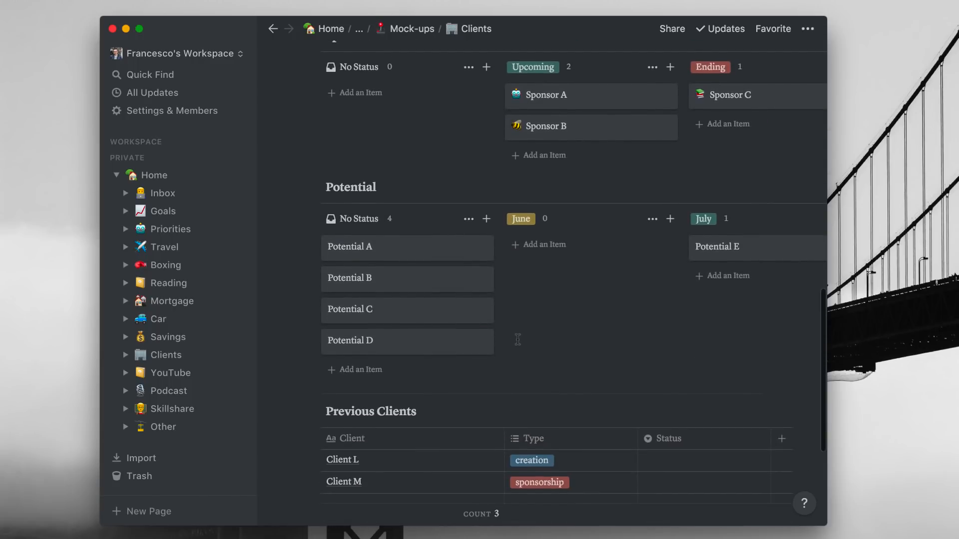
scroll("down", 3)
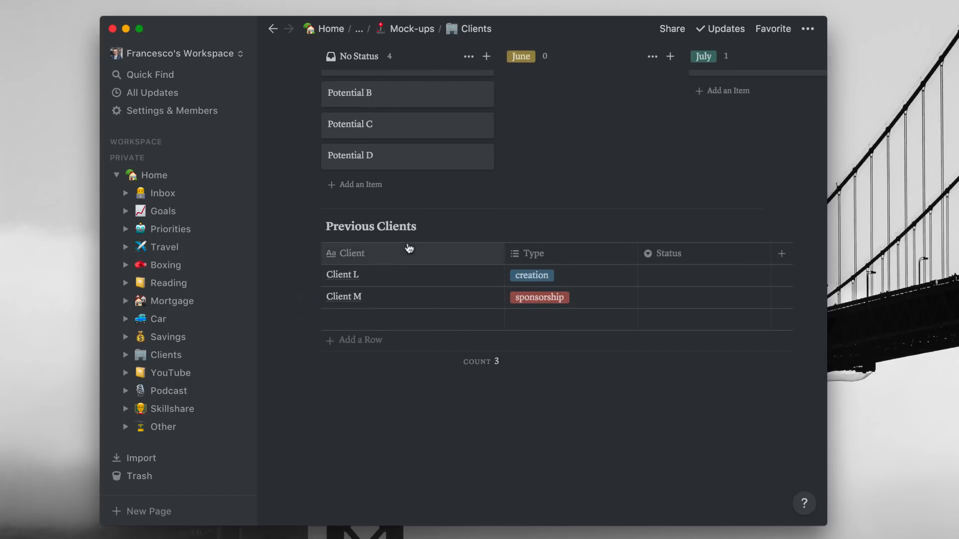
mouse_move(426, 281)
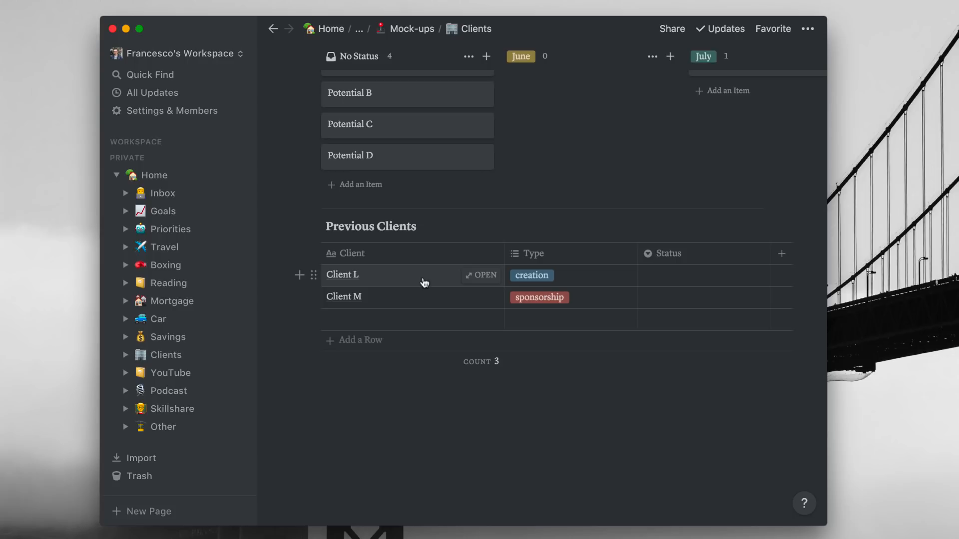
scroll("up", 3)
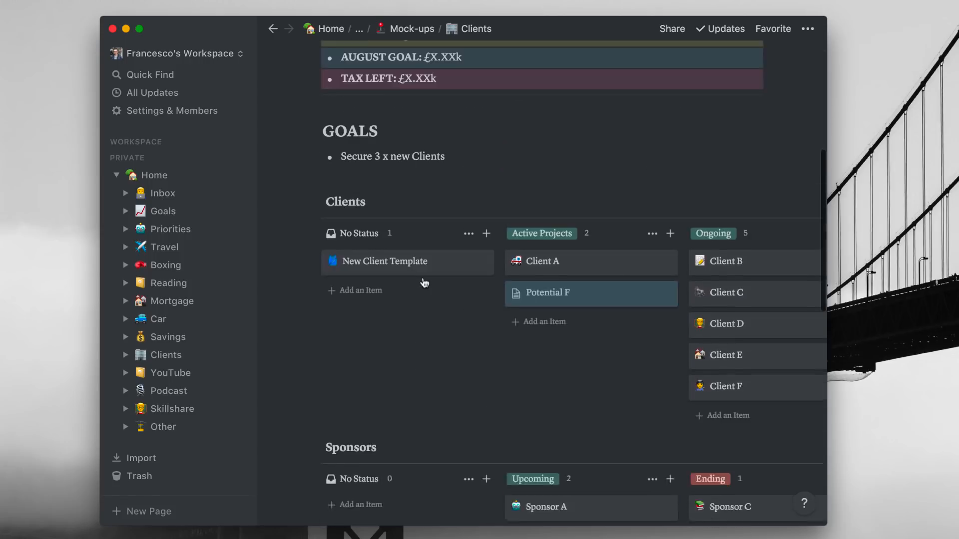
scroll("down", 3)
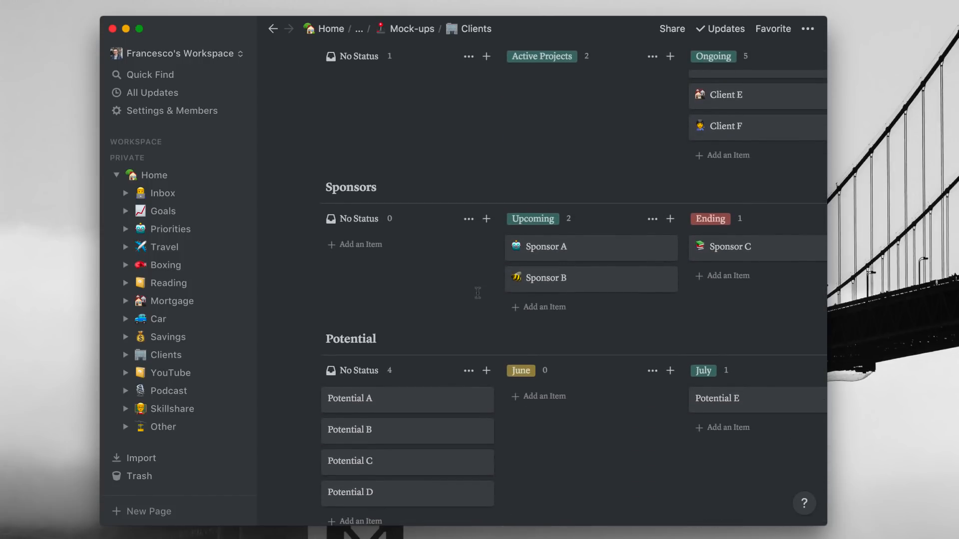
scroll("down", 3)
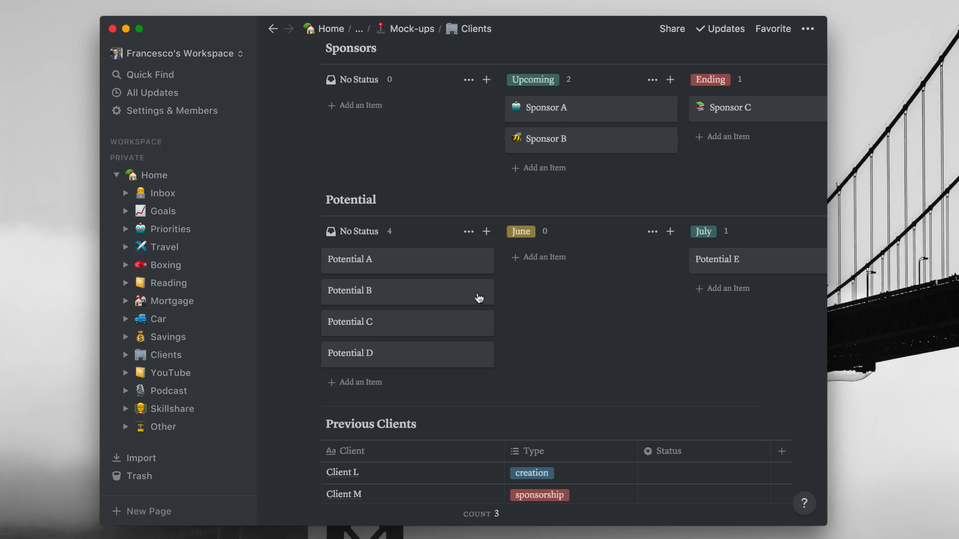
scroll("down", 3)
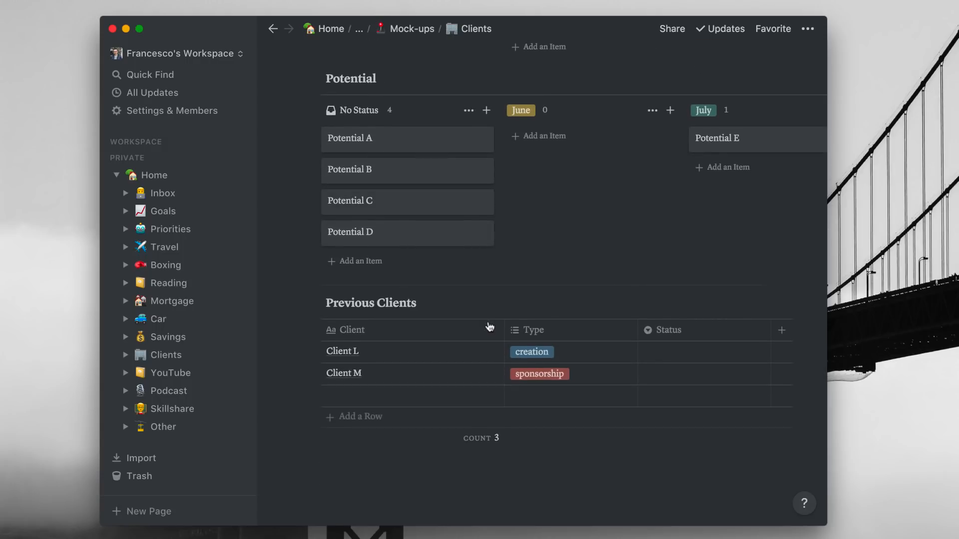
mouse_move(356, 467)
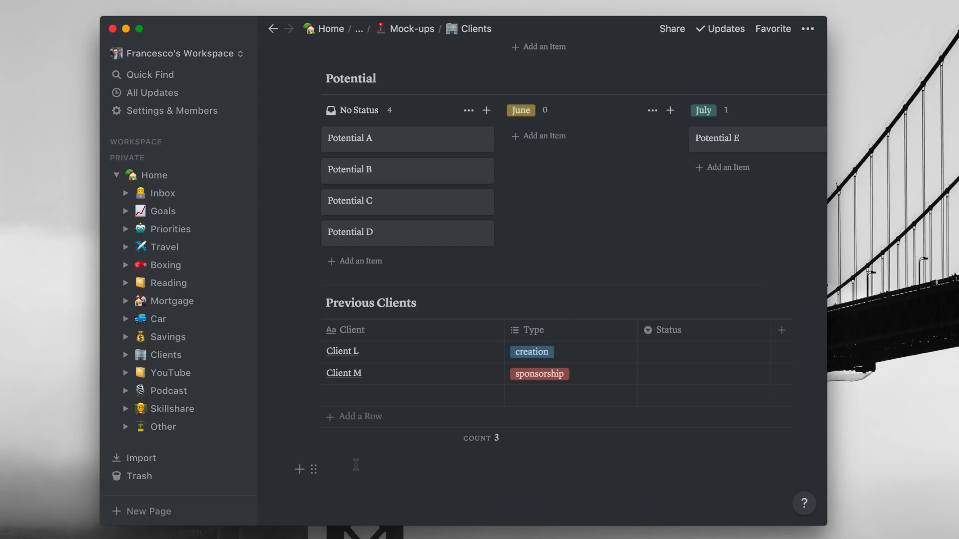
scroll("up", 3)
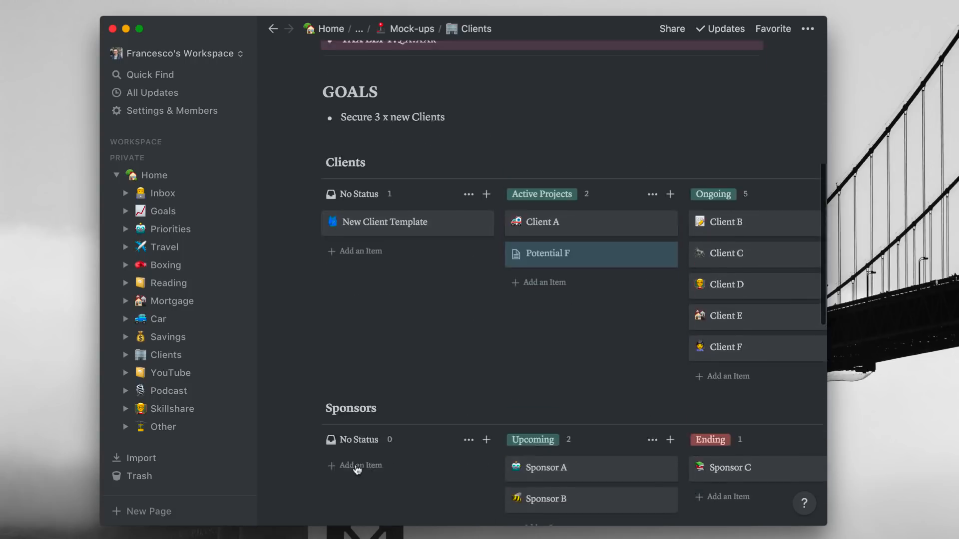
scroll("up", 3)
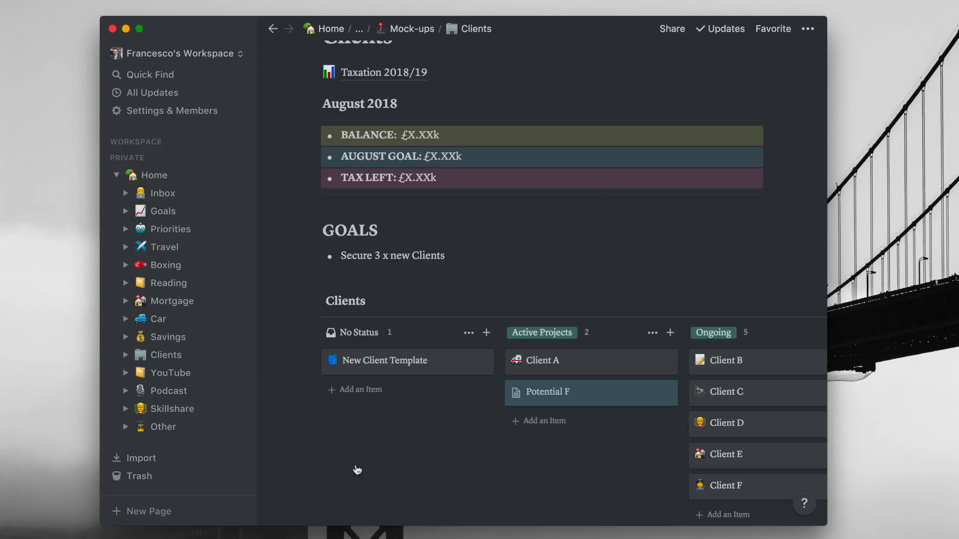
mouse_move(356, 464)
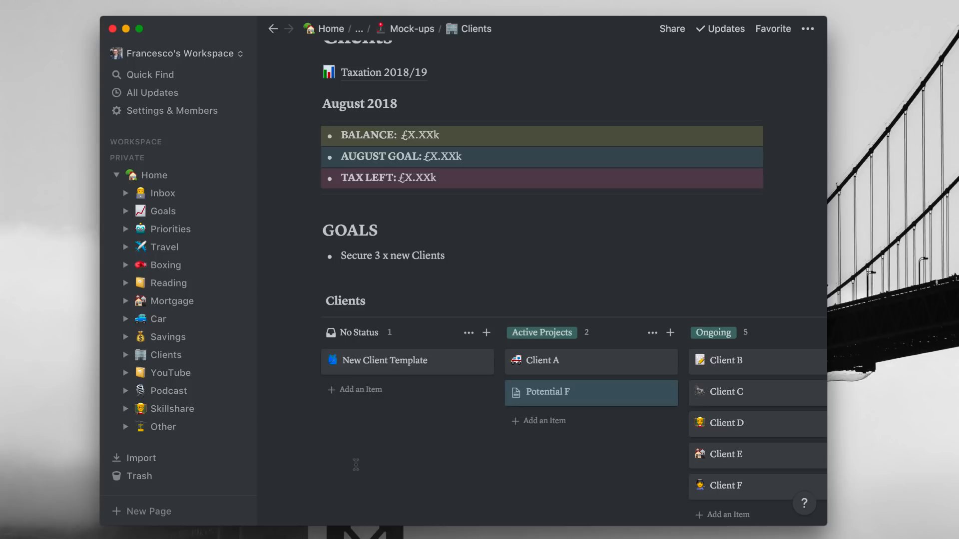
mouse_move(372, 533)
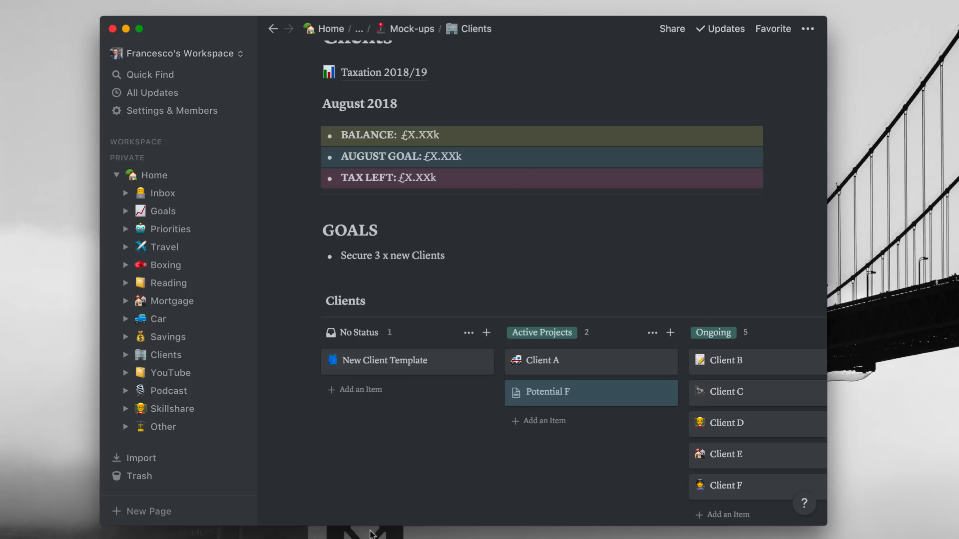
scroll("down", 3)
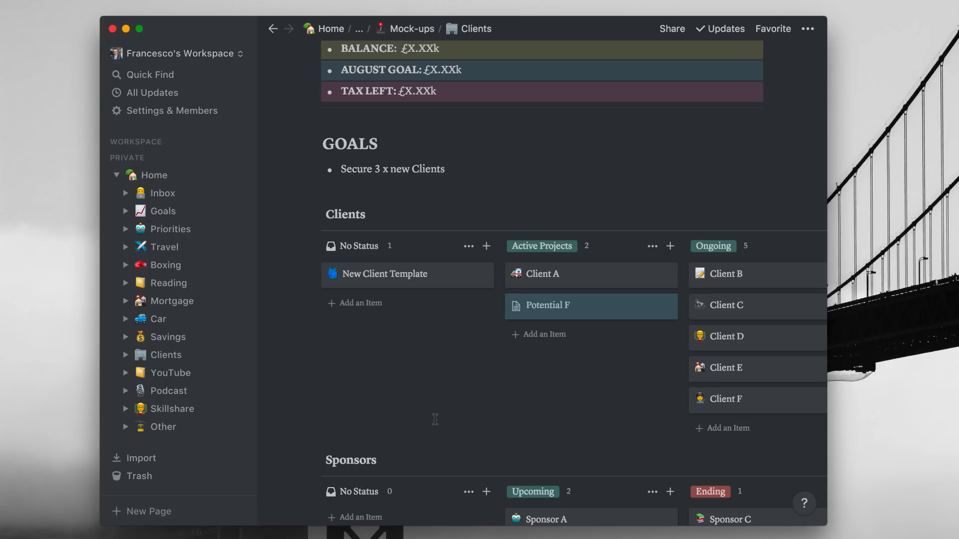
scroll("up", 3)
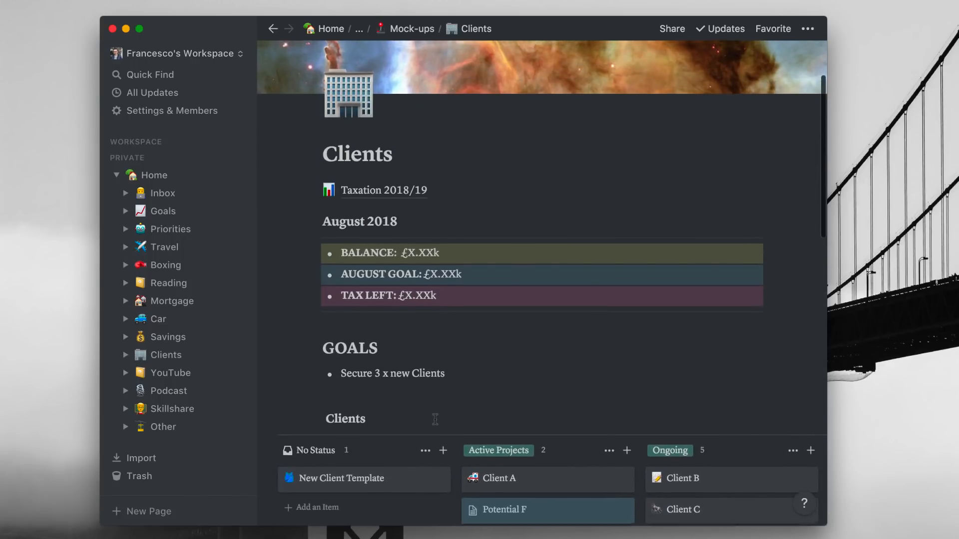
scroll("up", 3)
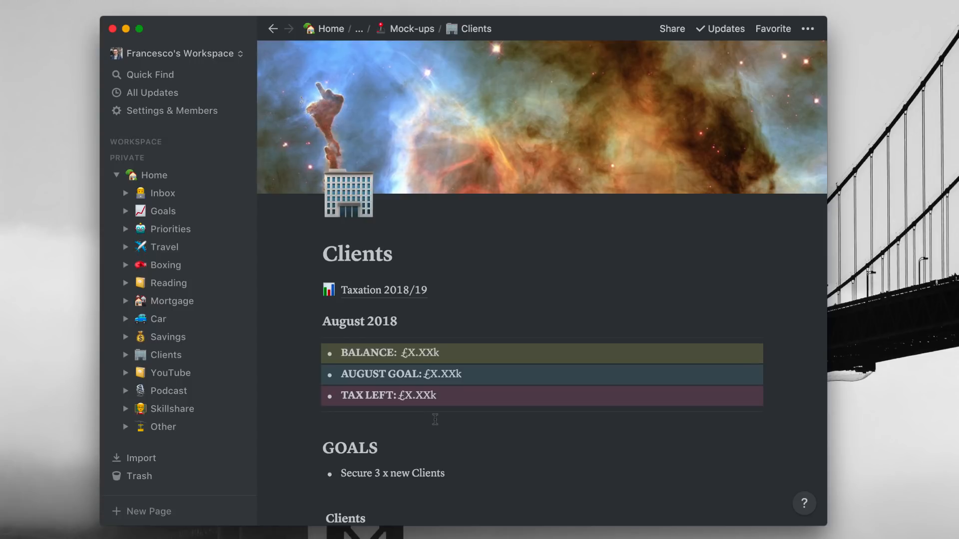
scroll("down", 3)
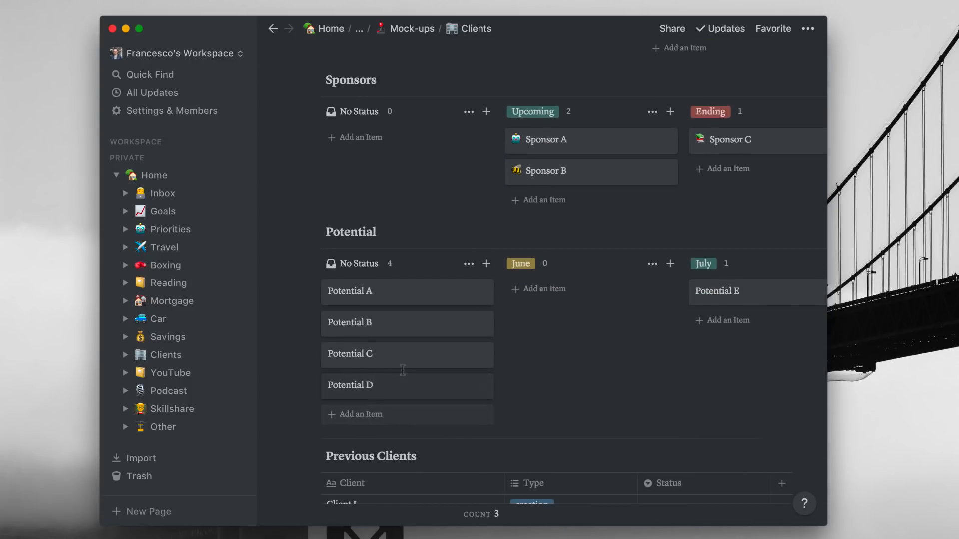
Step: Look over the Clients board once more, then return to the Home dashboard from the sidebar
scroll("right", 3)
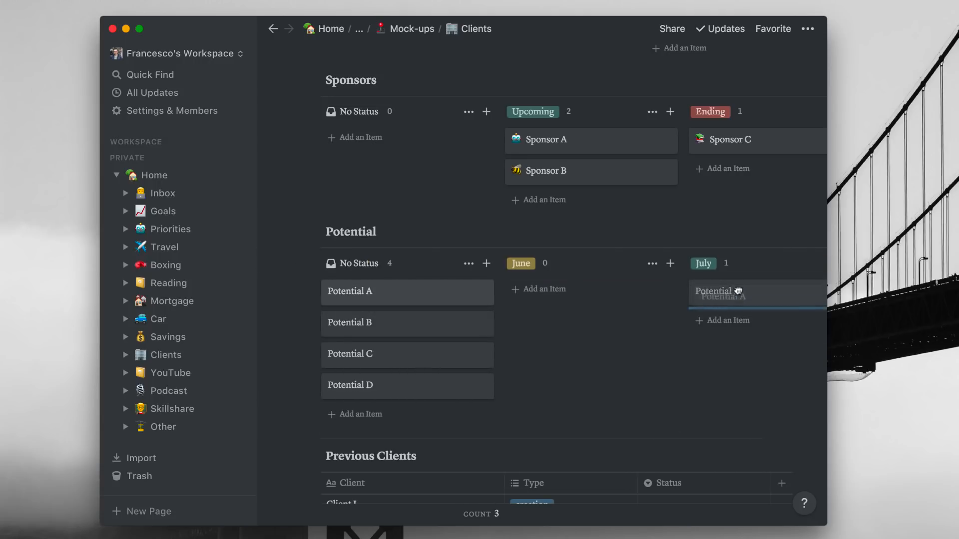
scroll("down", 3)
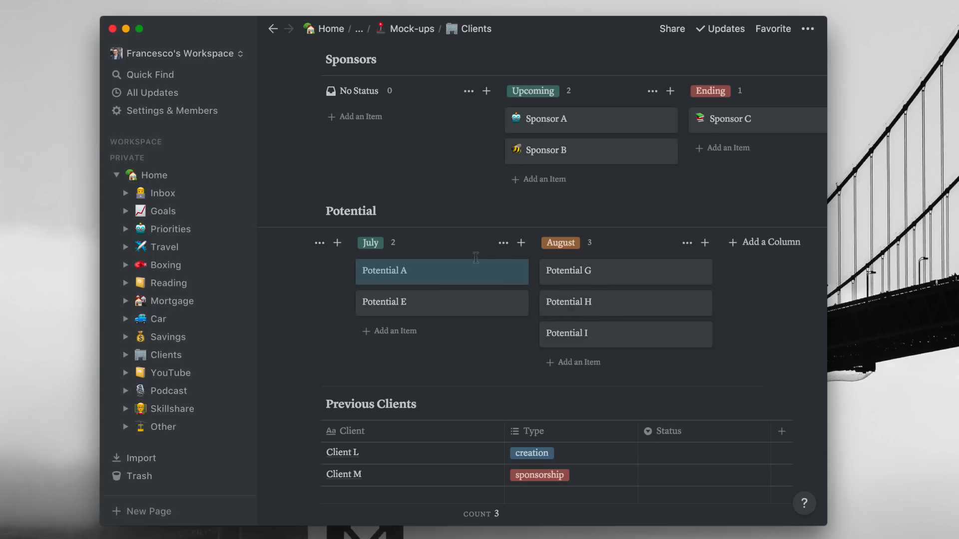
scroll("up", 3)
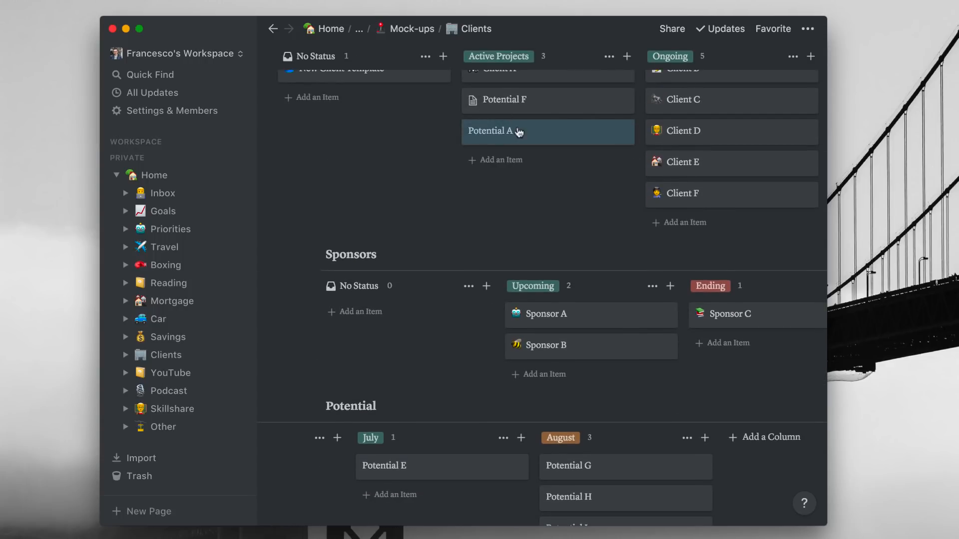
mouse_move(519, 136)
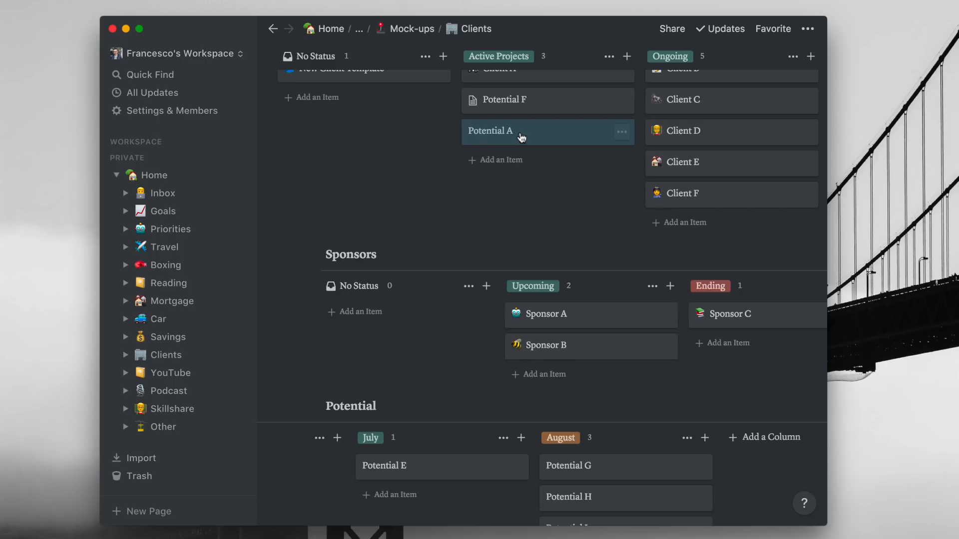
scroll("up", 3)
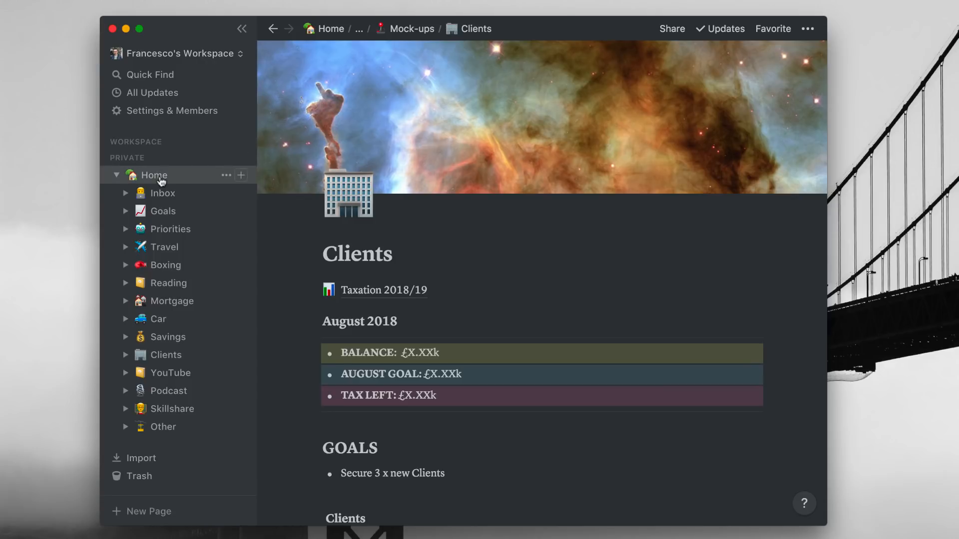
left_click(154, 175)
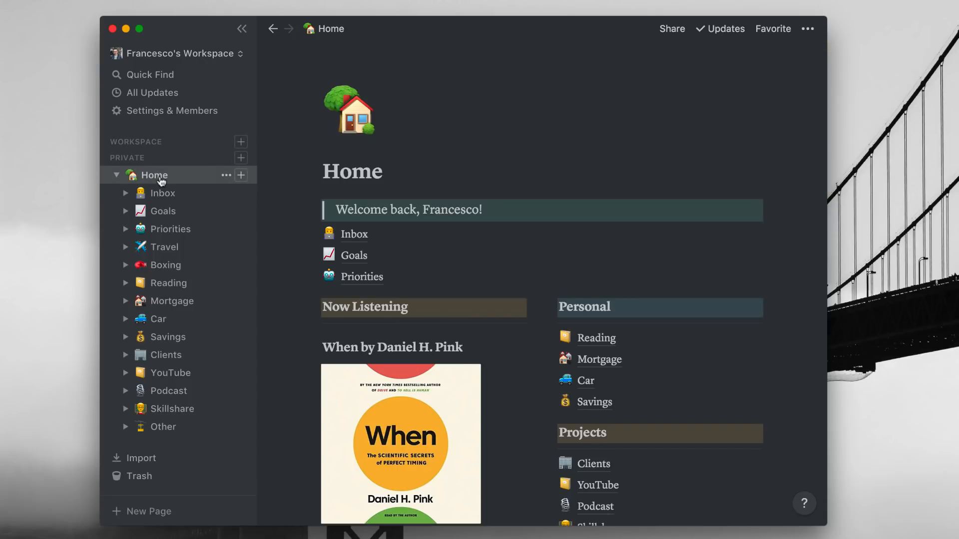